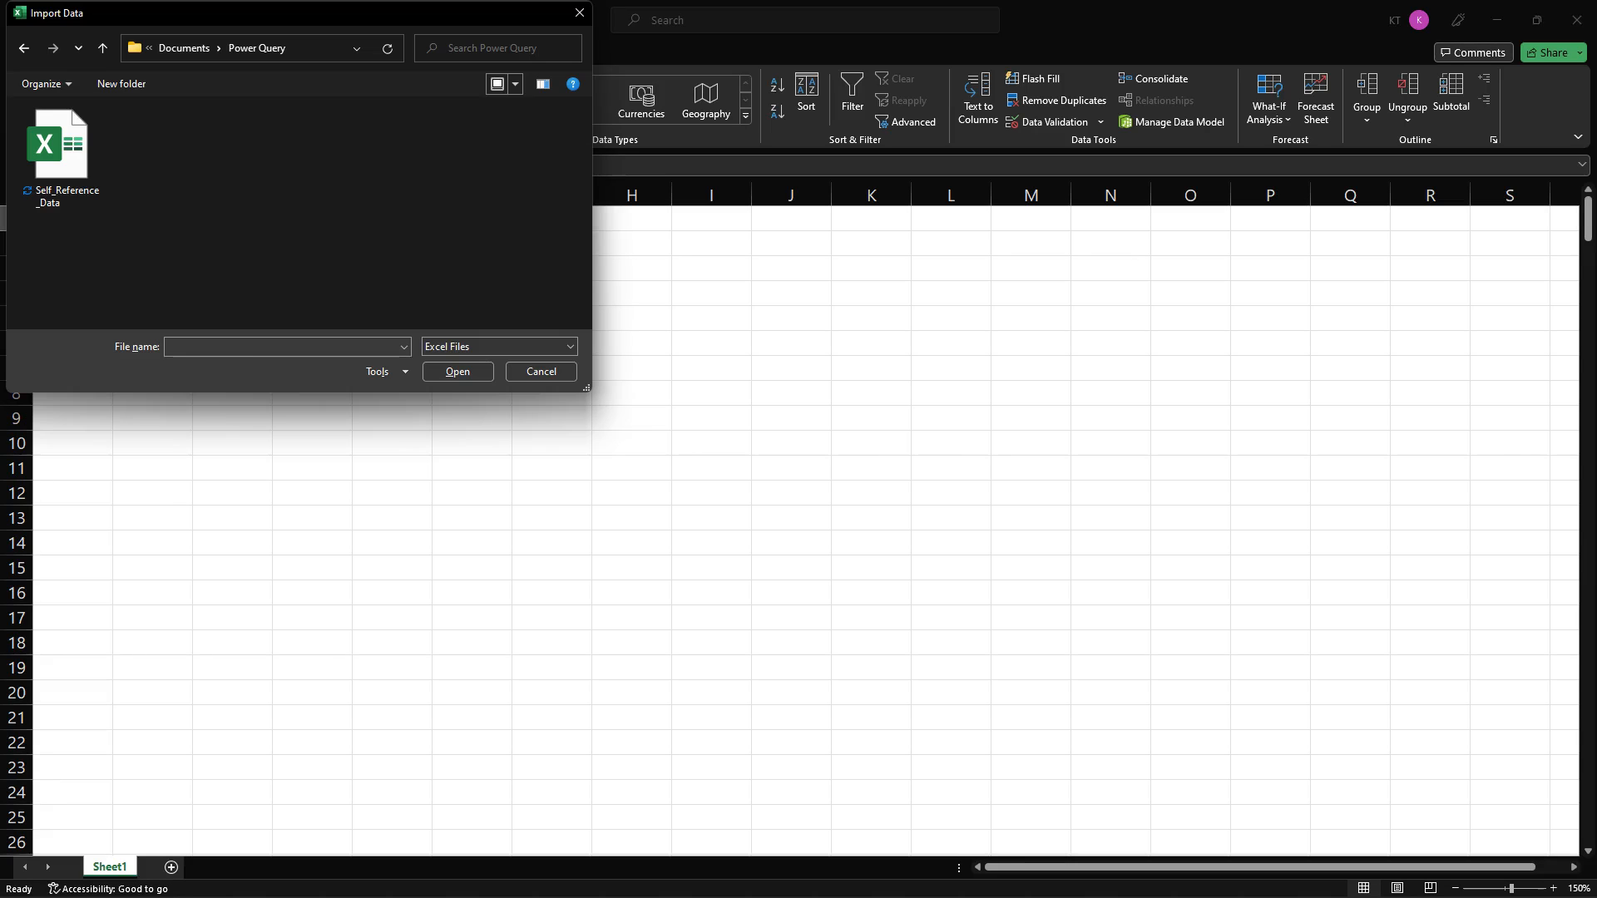
- Load the Input table from Self_Reference_Data and open its query for editing
left_click(458, 371)
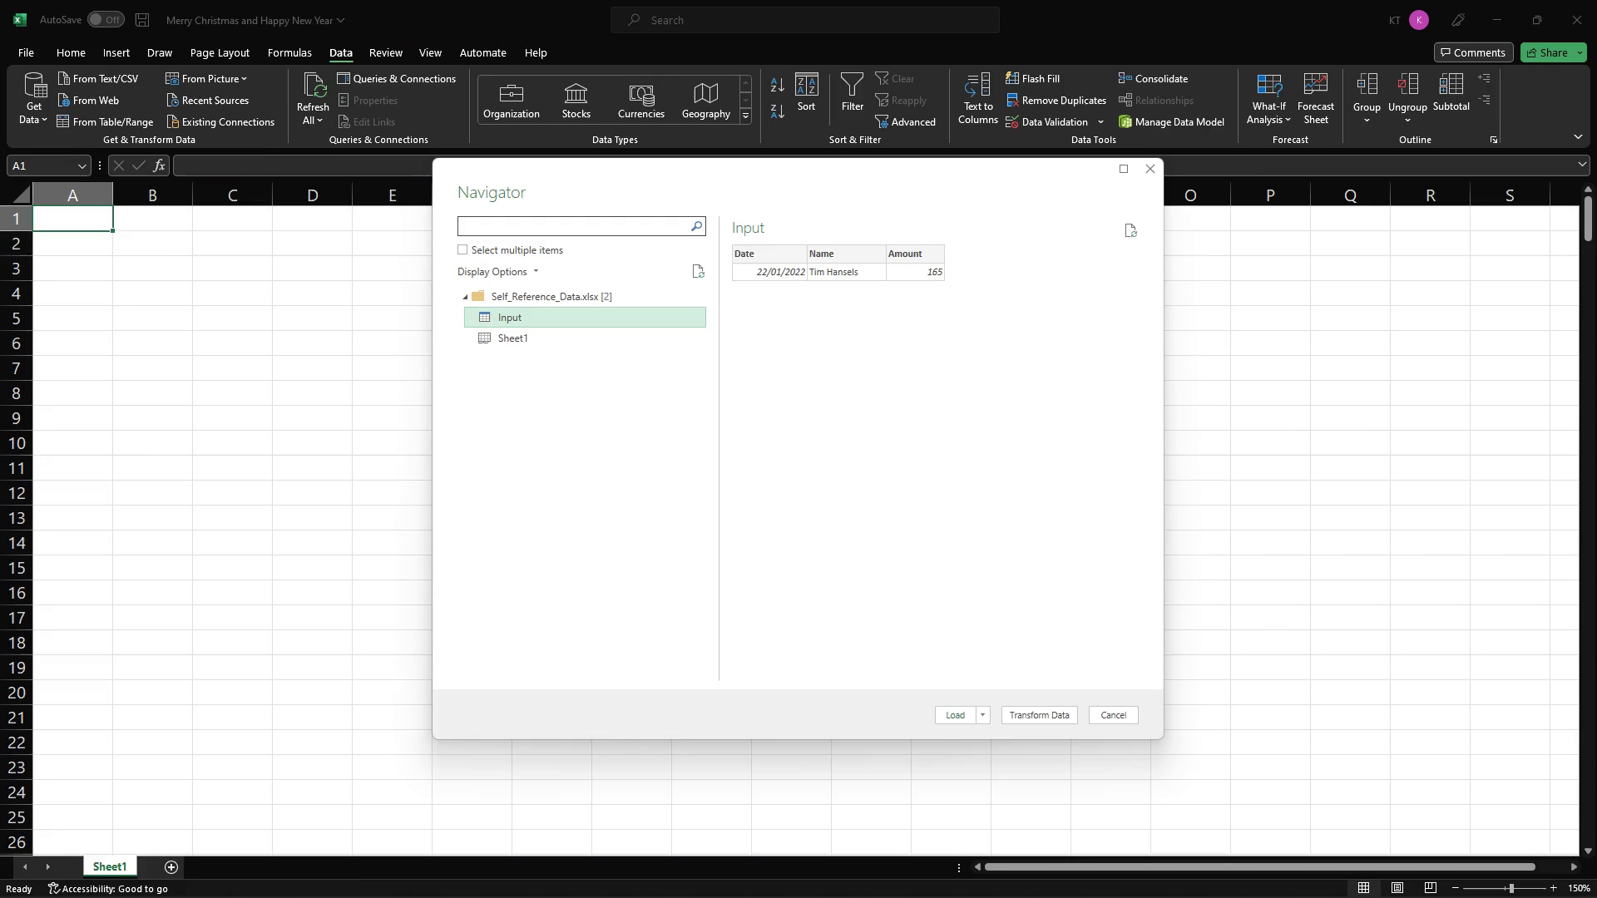
left_click(955, 716)
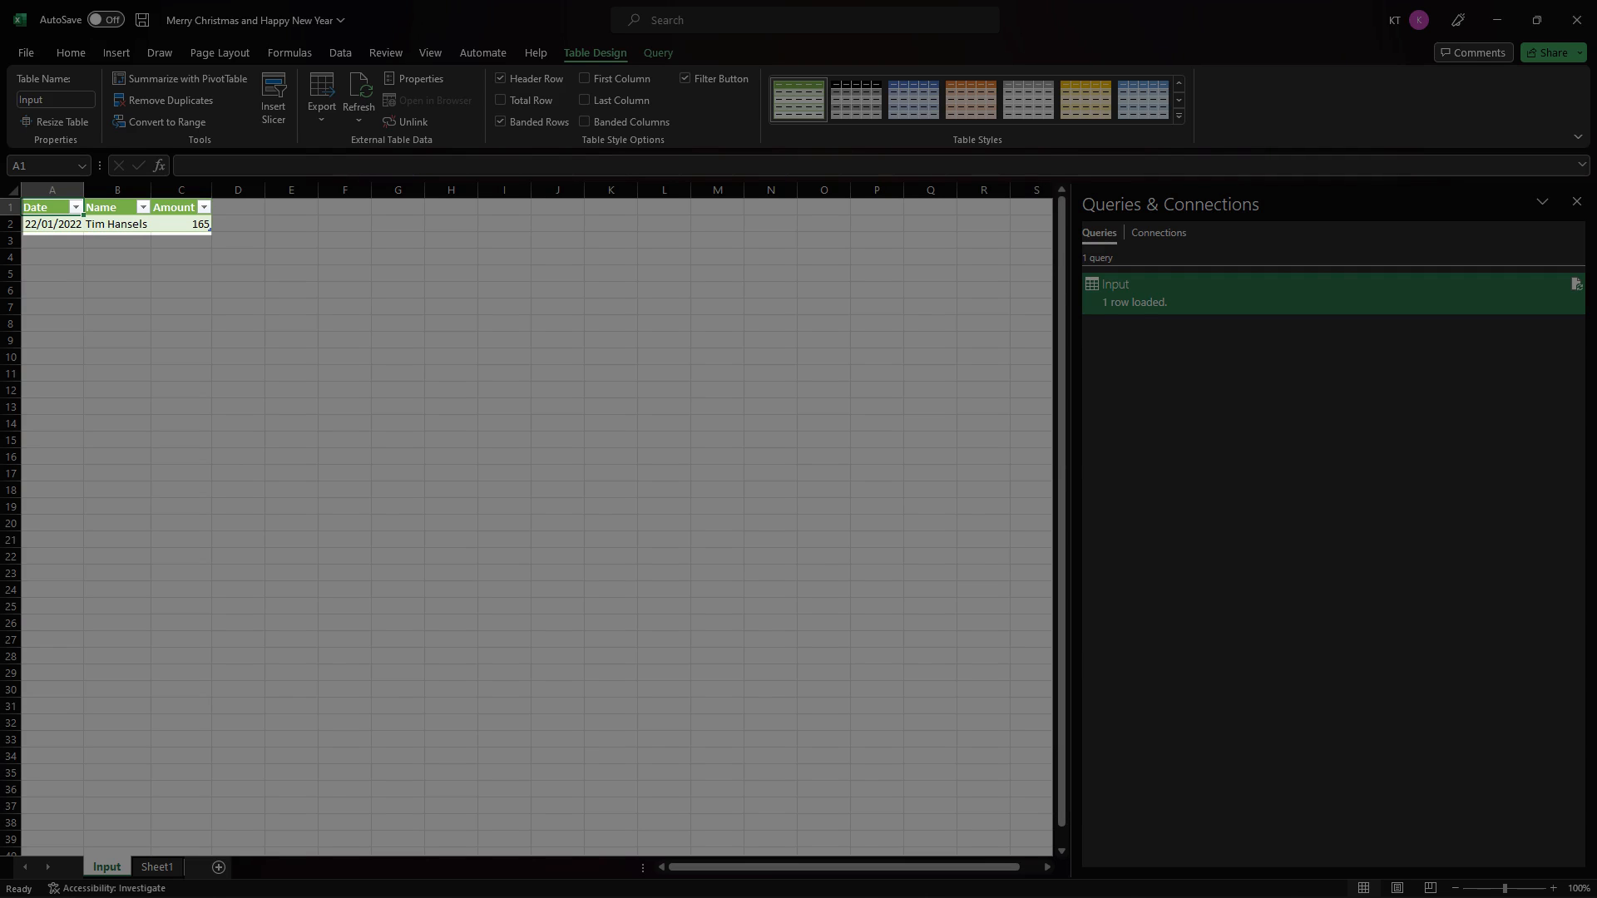
double_click(1115, 285)
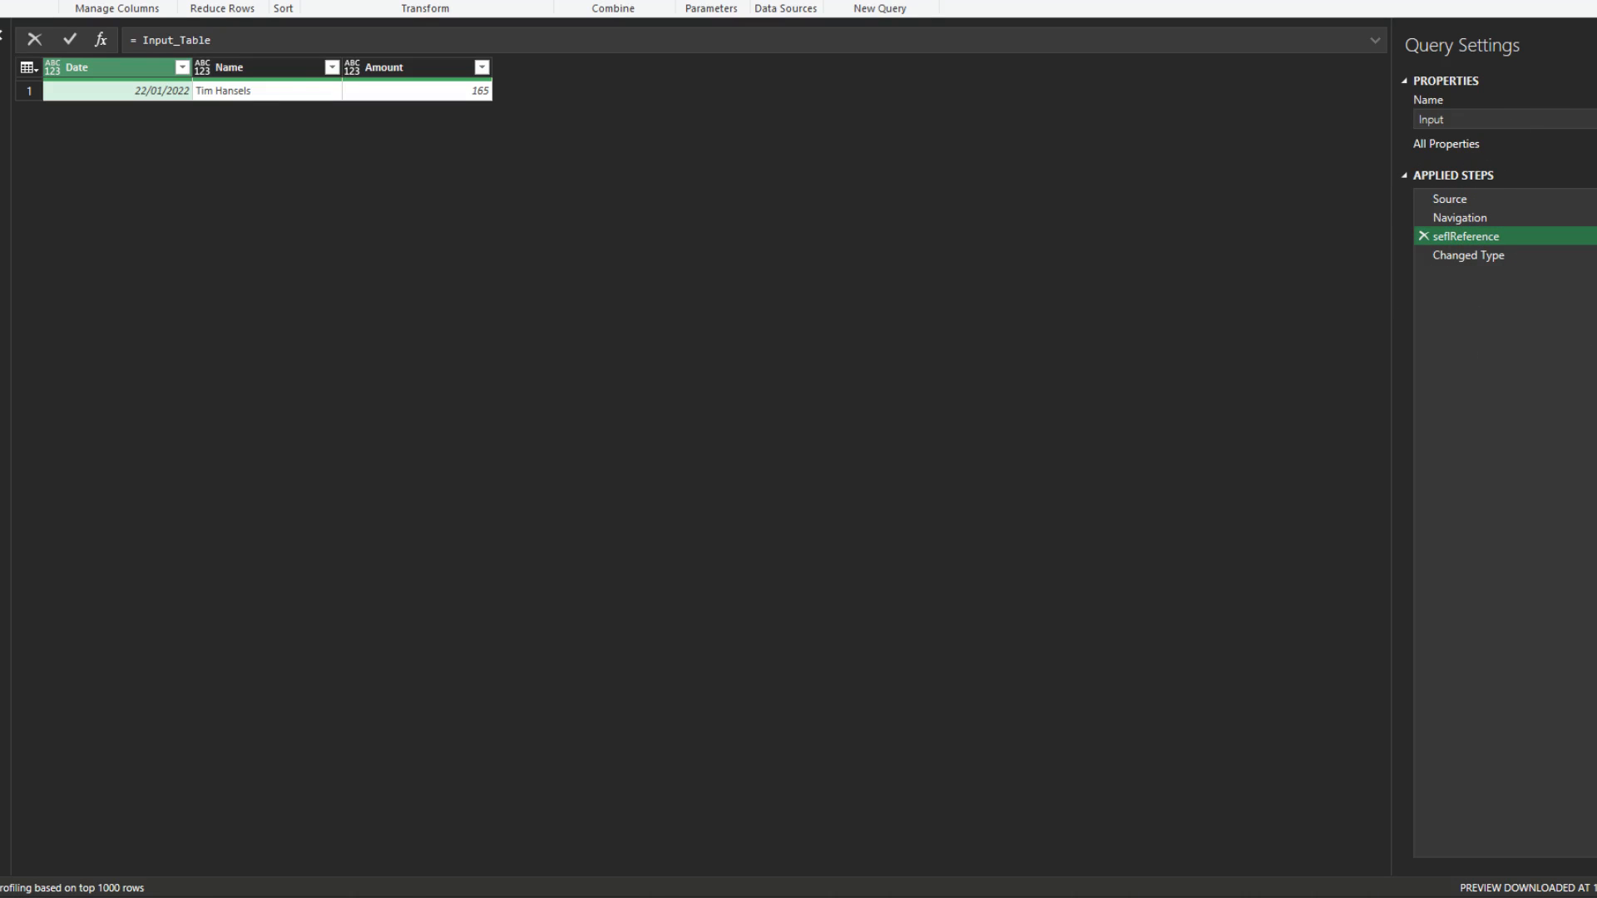
- Set selfReference to Excel.CurrentWorkbook(){[Name="Input"]}[Content]
left_click(1460, 216)
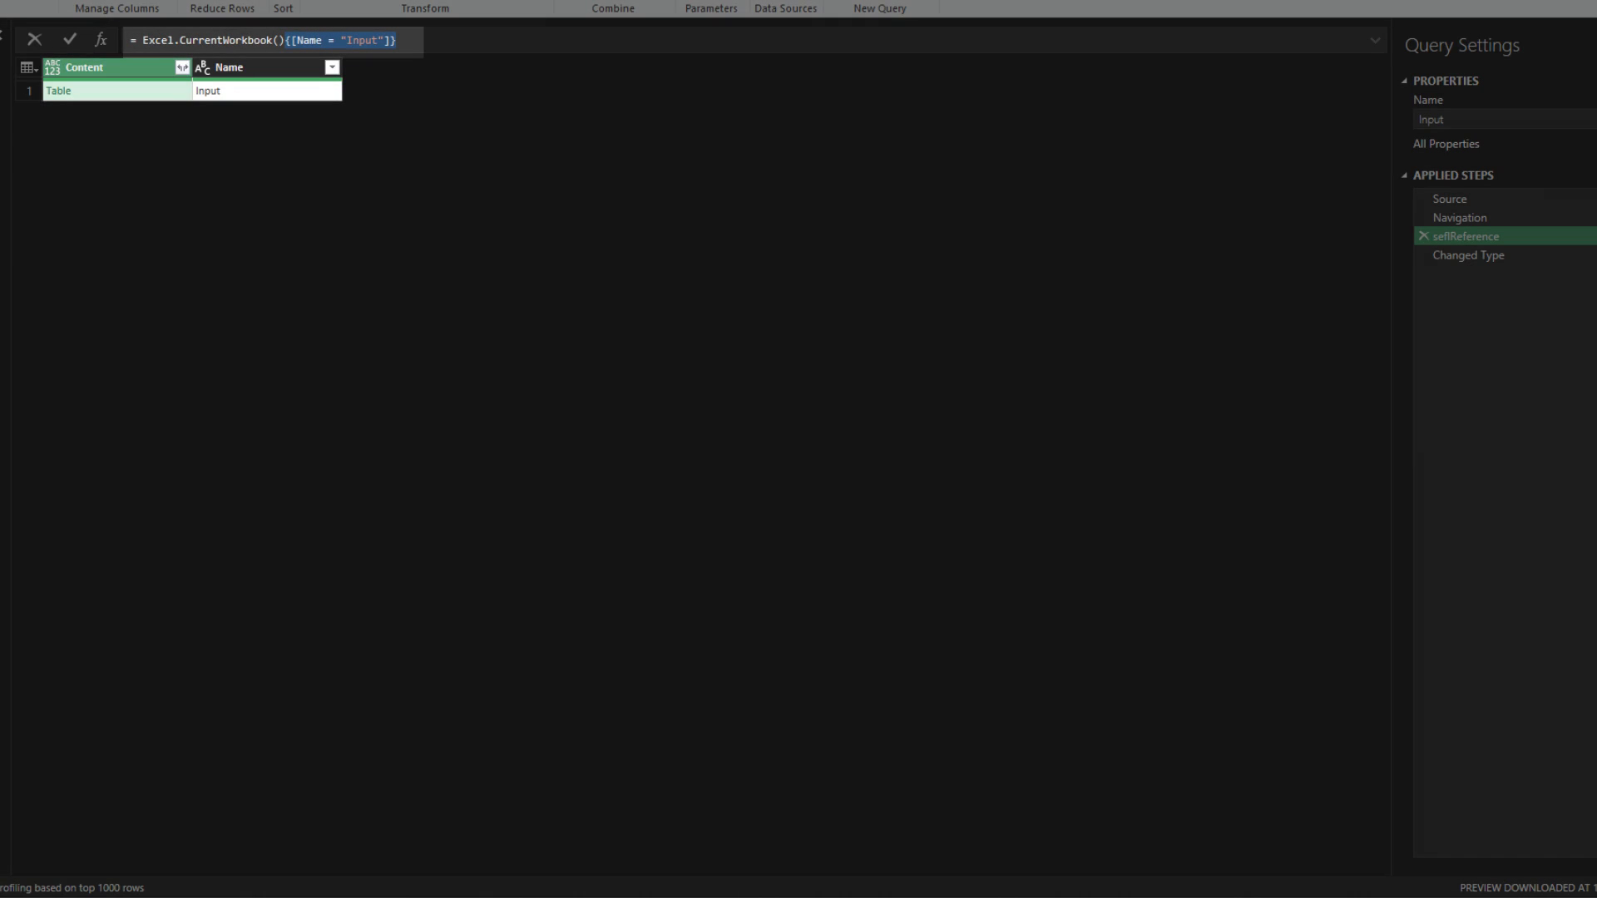
left_click(59, 90)
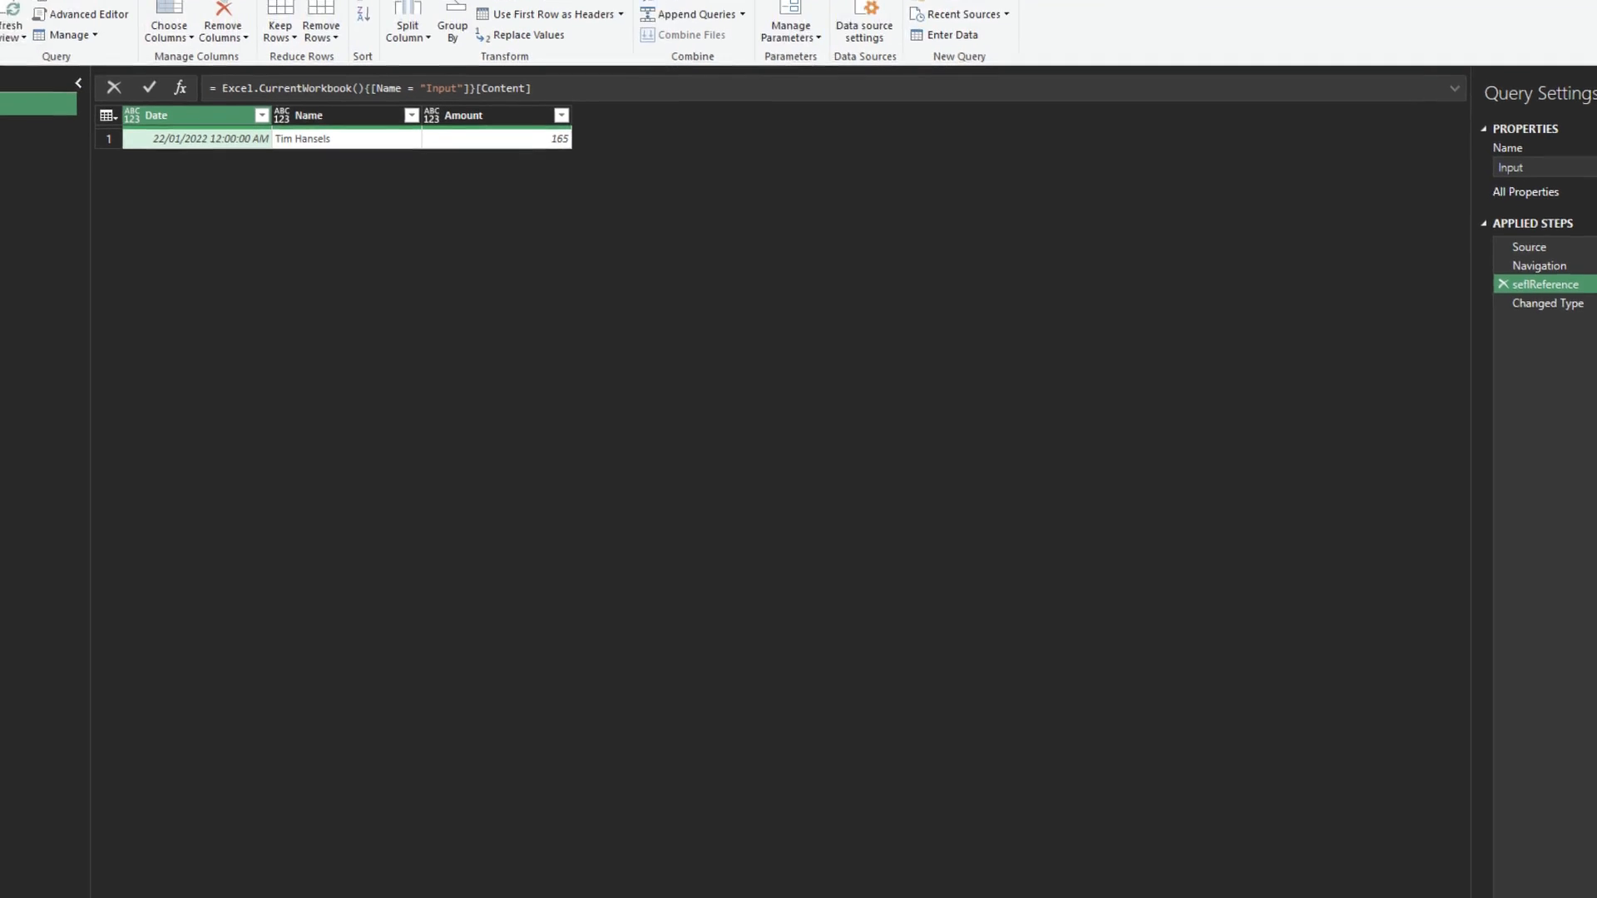
- Append Input (Current) to itself via Append Queries
left_click(694, 15)
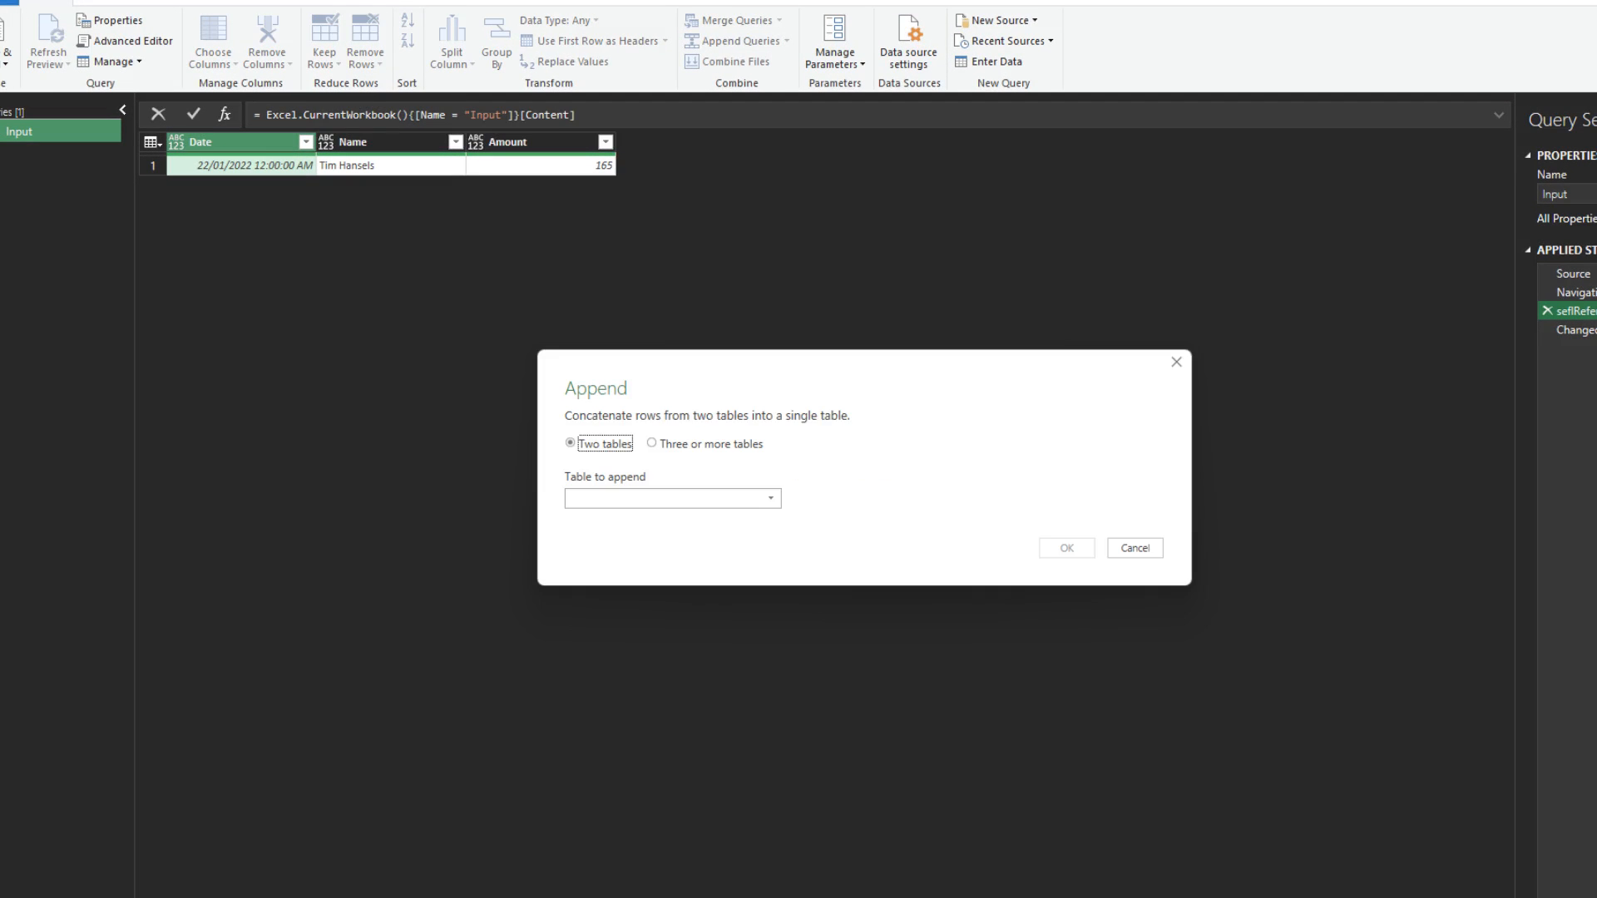
left_click(673, 497)
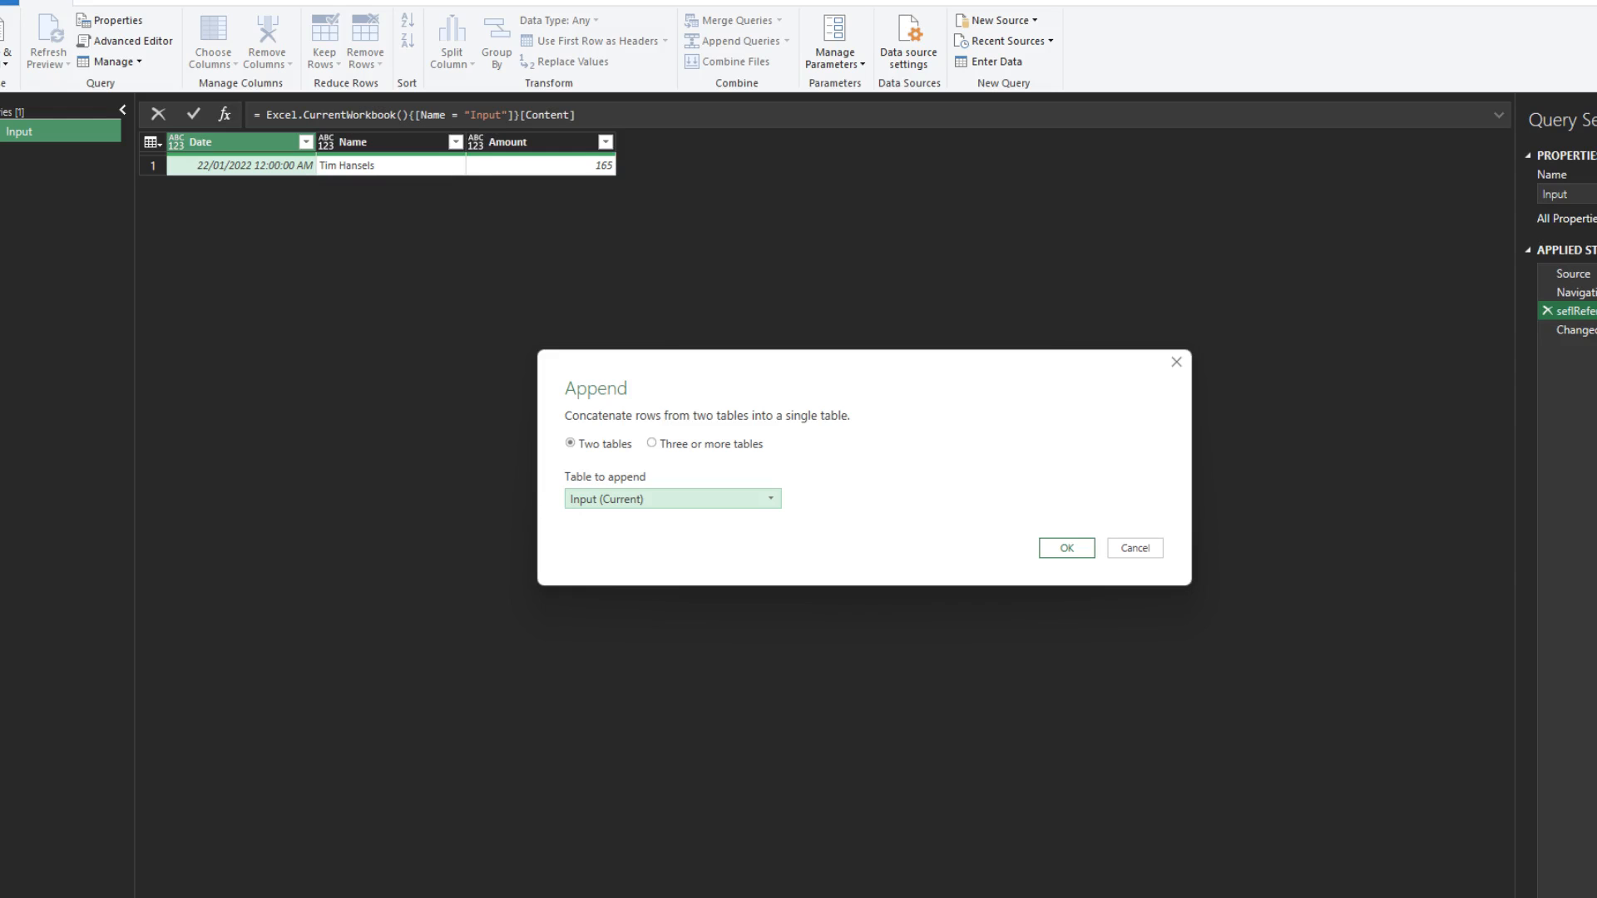
left_click(1065, 548)
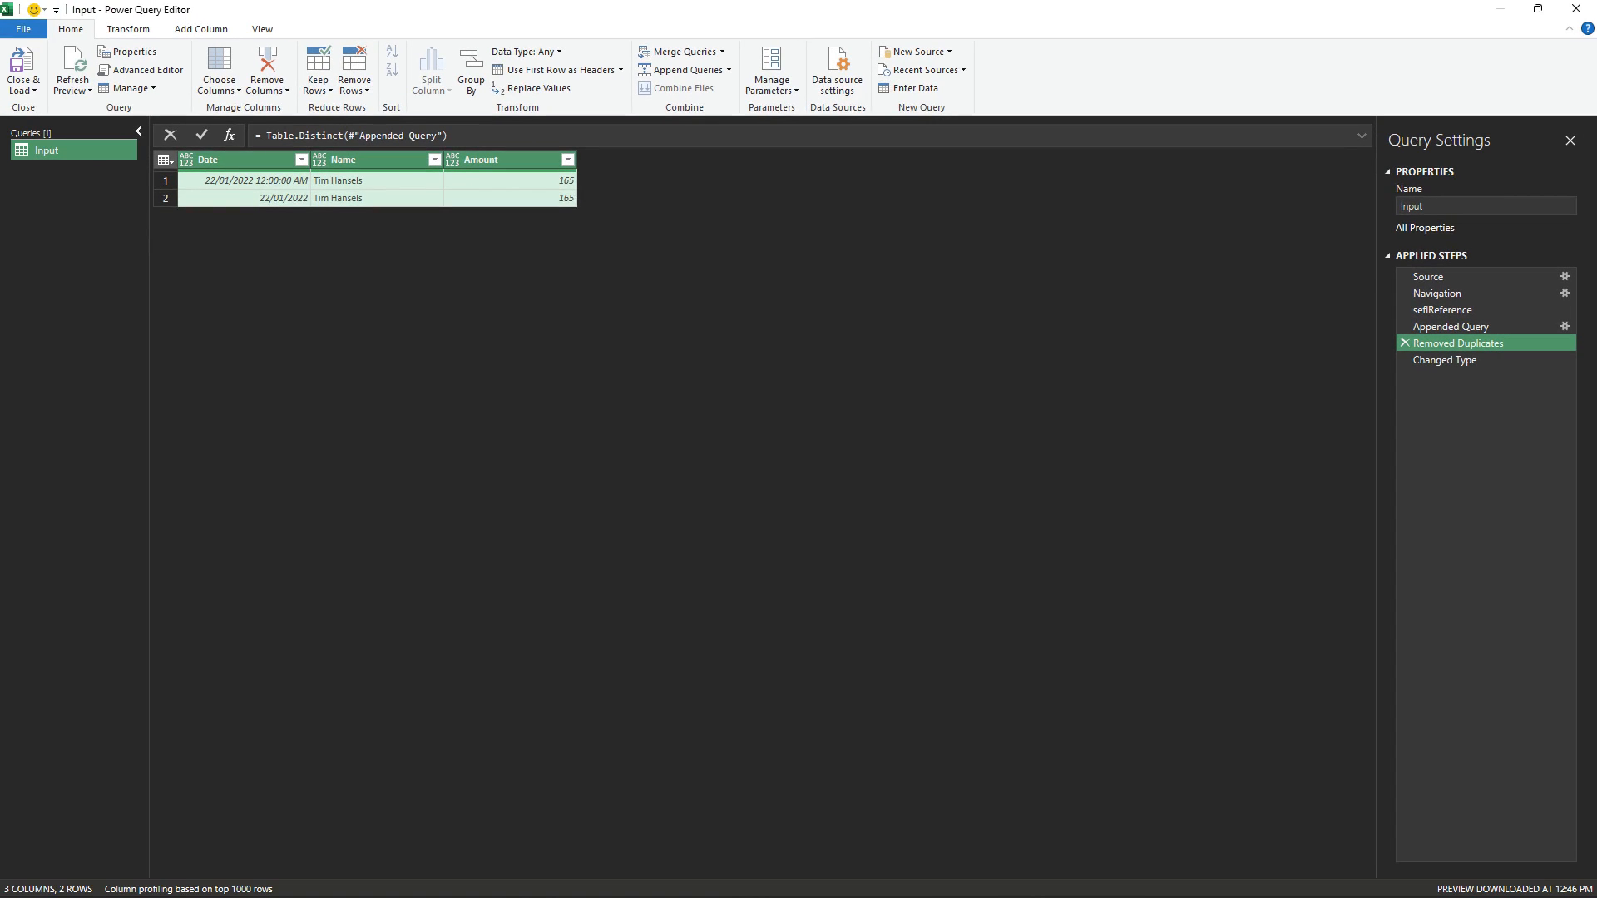
- Create a blank query to become the Date query
left_click(22, 70)
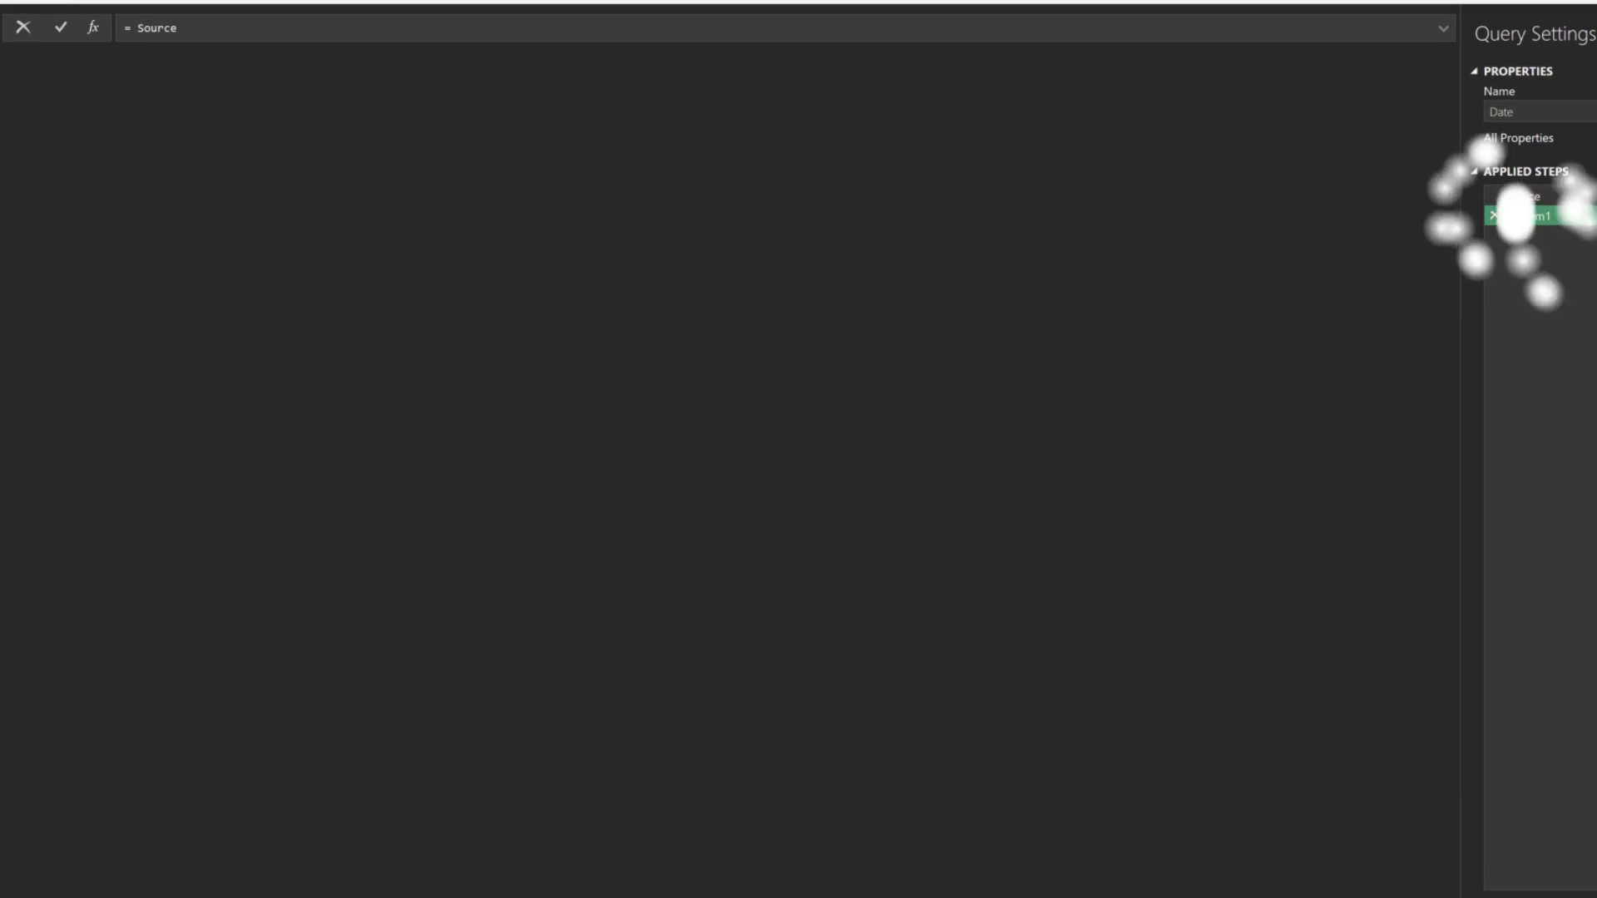
- Add a date step listing {Number.From(startDate)..Number.From(endDate)}
left_click(1527, 235)
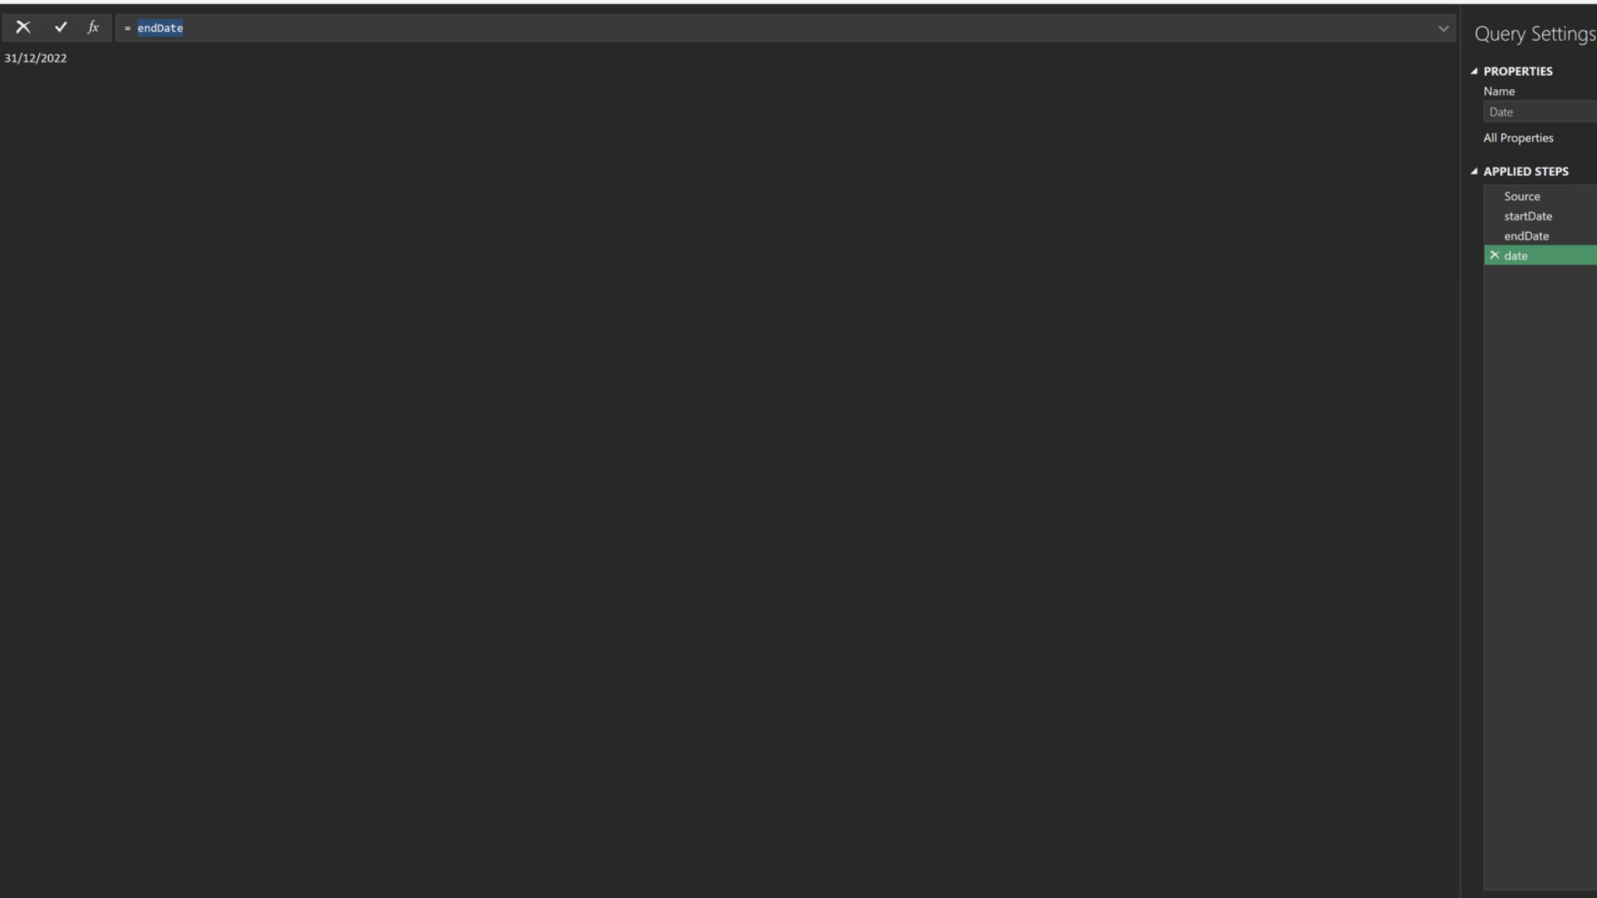
type("{Number.From(startDate)..Number.From(endDate)}")
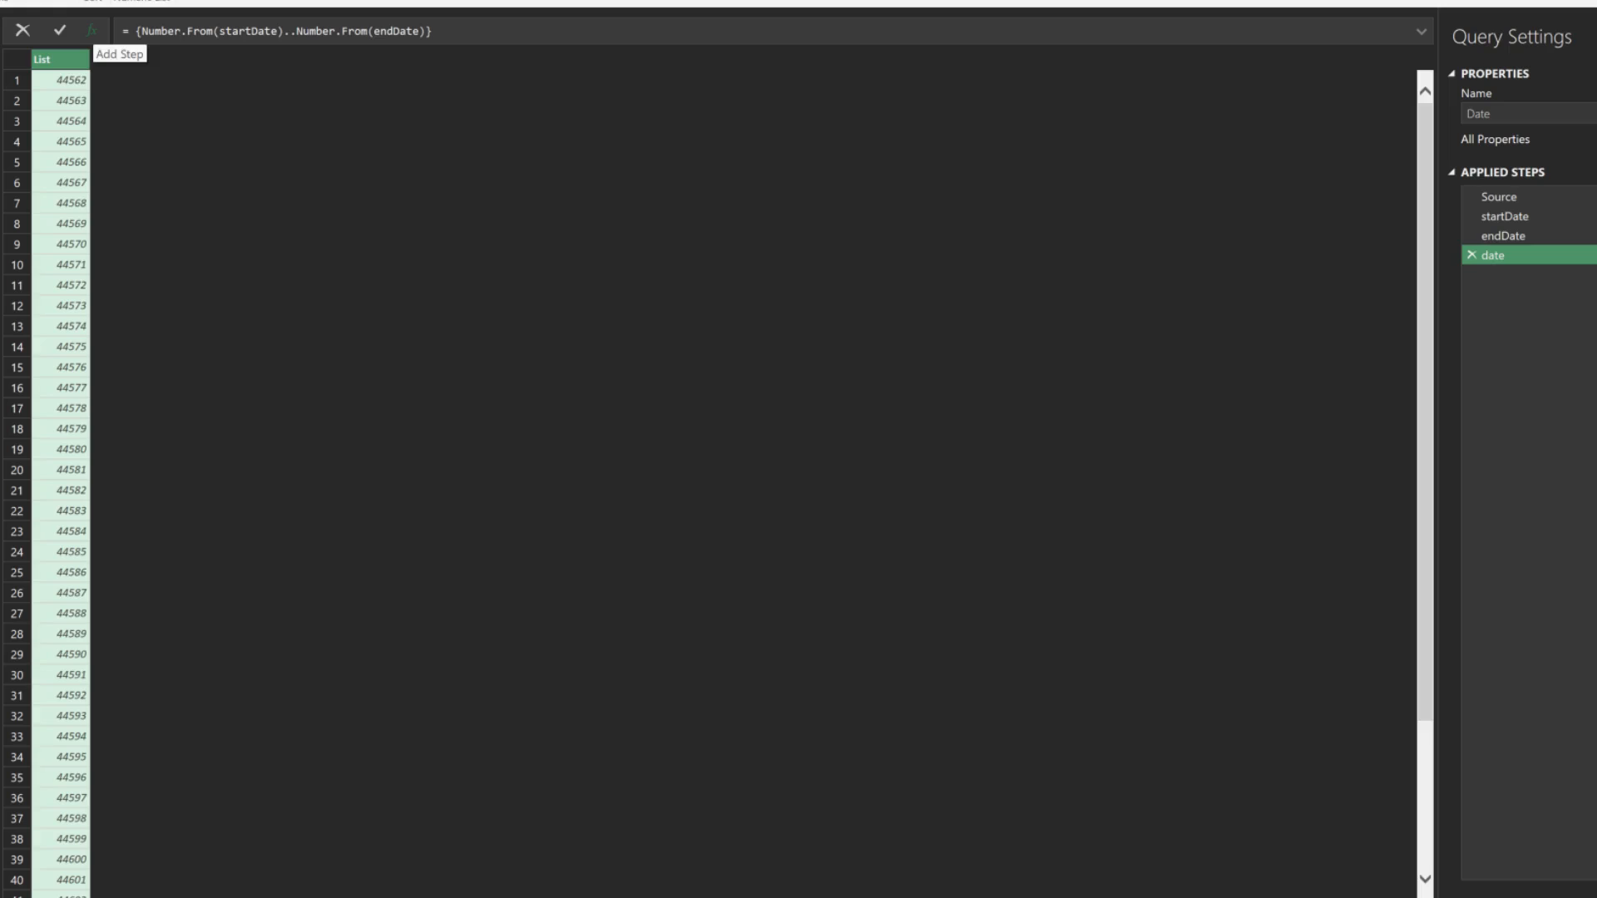
- Add formatDate = List.Transform(date, Date.From) to convert numbers to dates
left_click(120, 54)
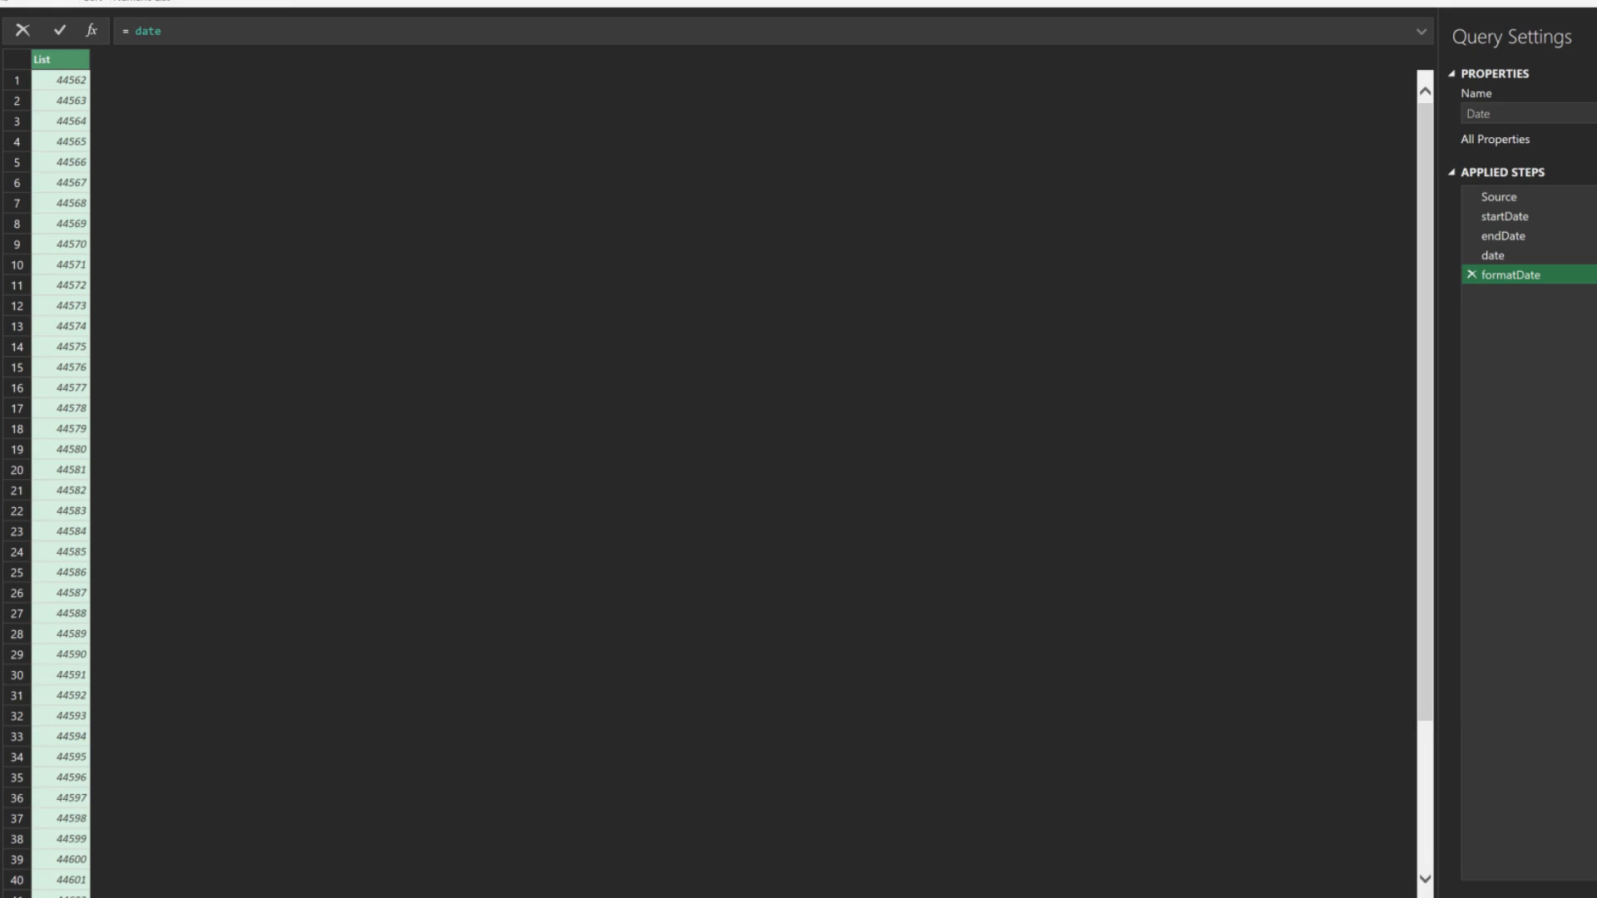
type("List.Transform(date, Date.From)")
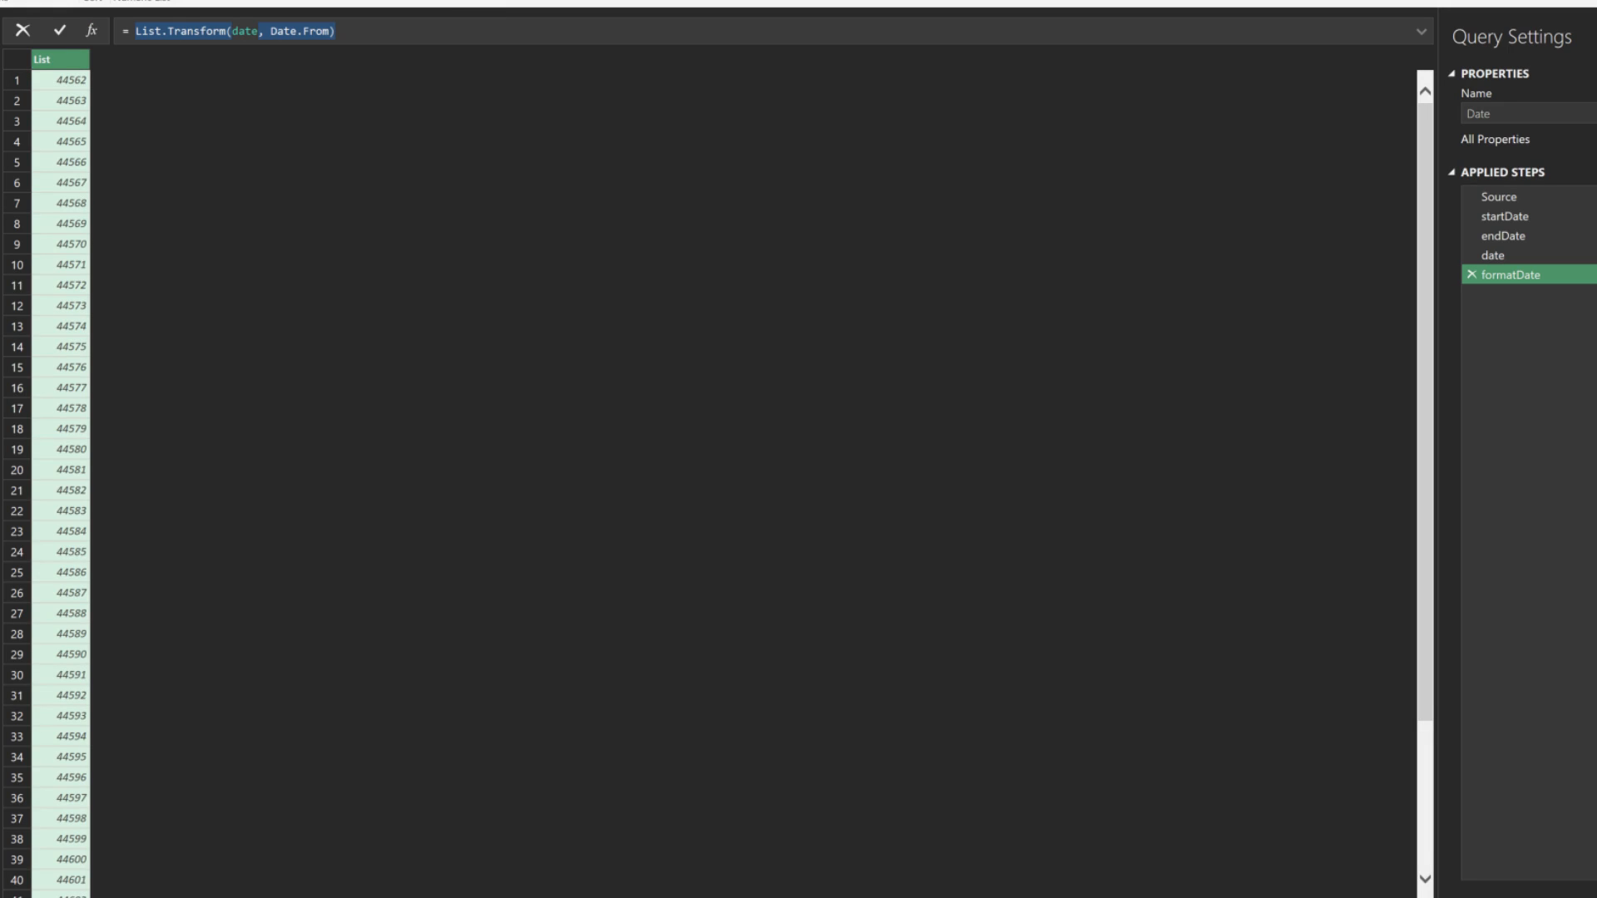
- Add transformDate pairing each date with Date.DayOfWeek(_,0) via List.Transform
left_click(60, 30)
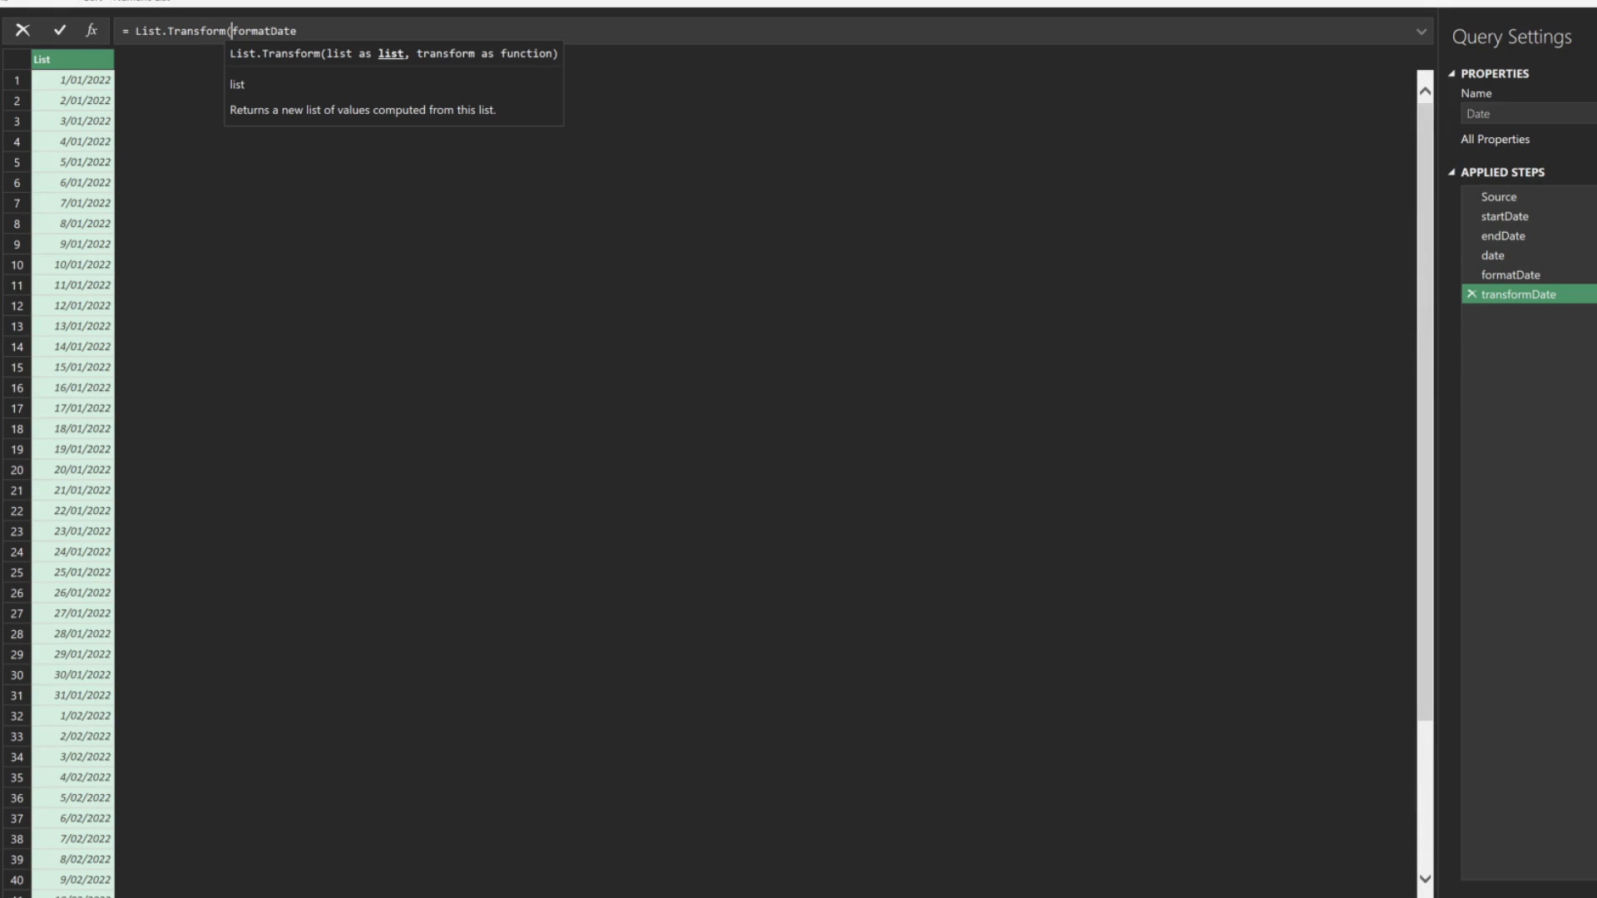
type(",")
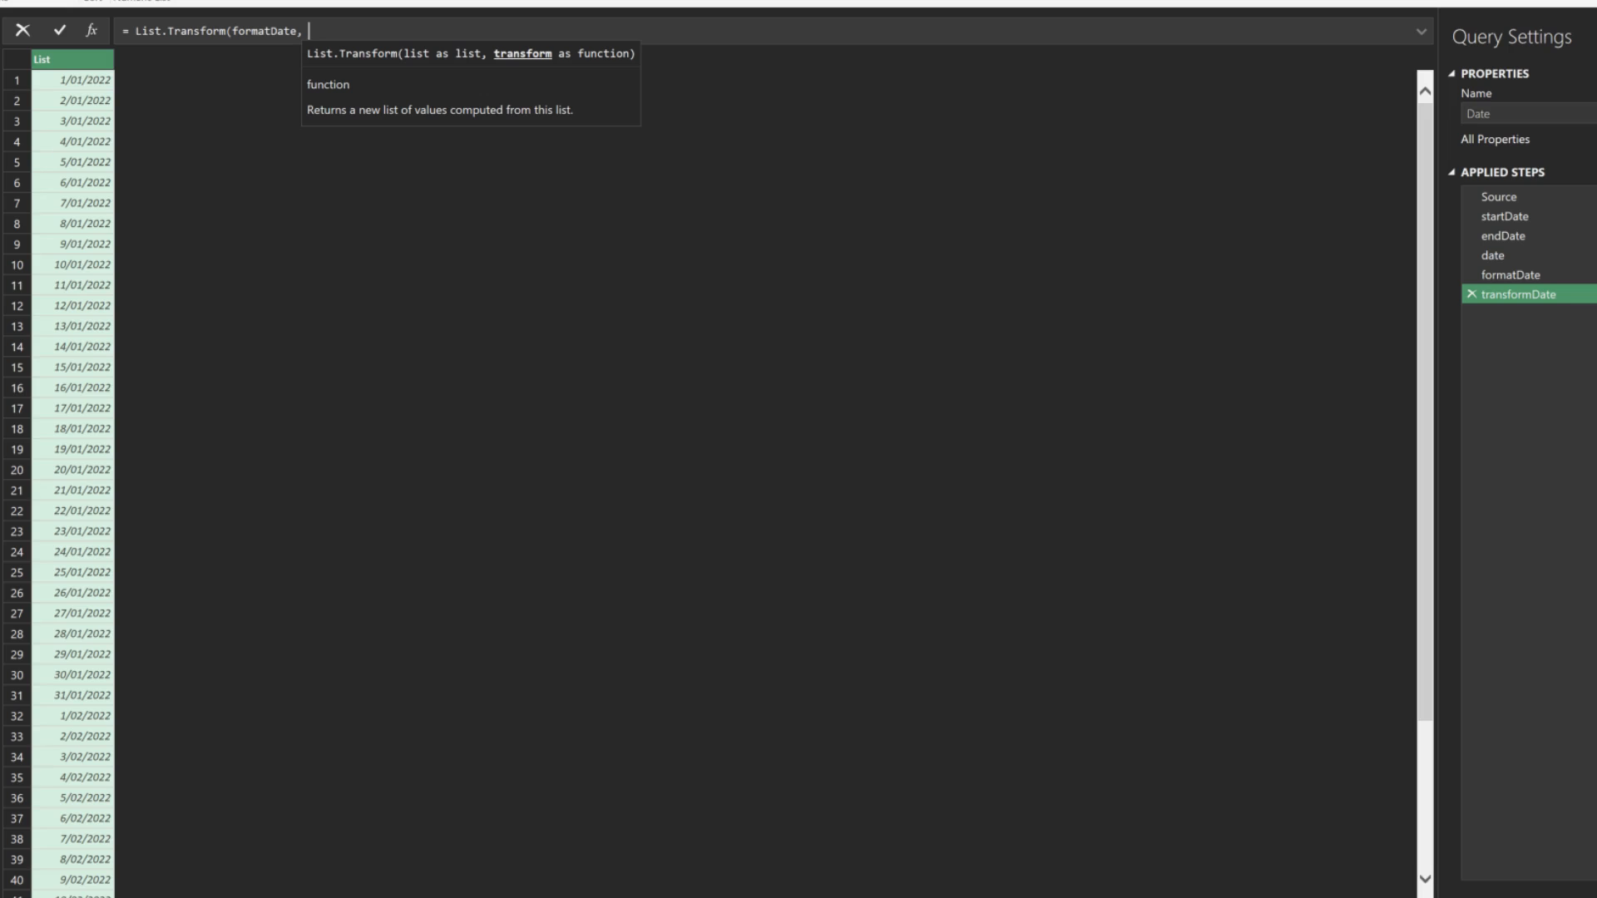
type("each")
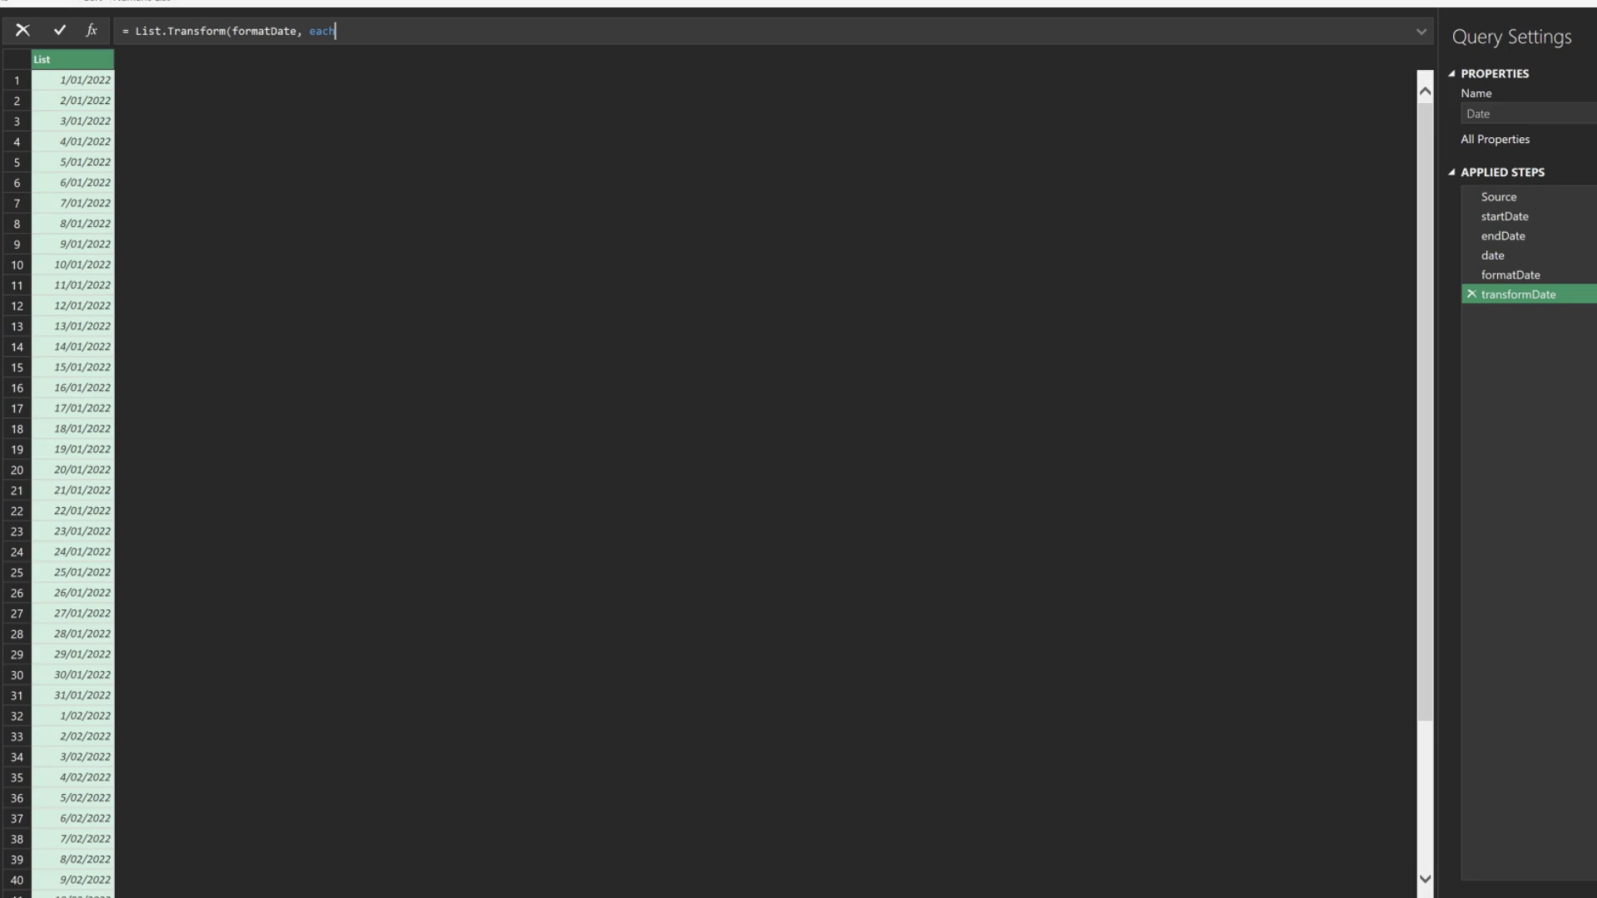
type("Date.DayOfWeek(_,0)})")
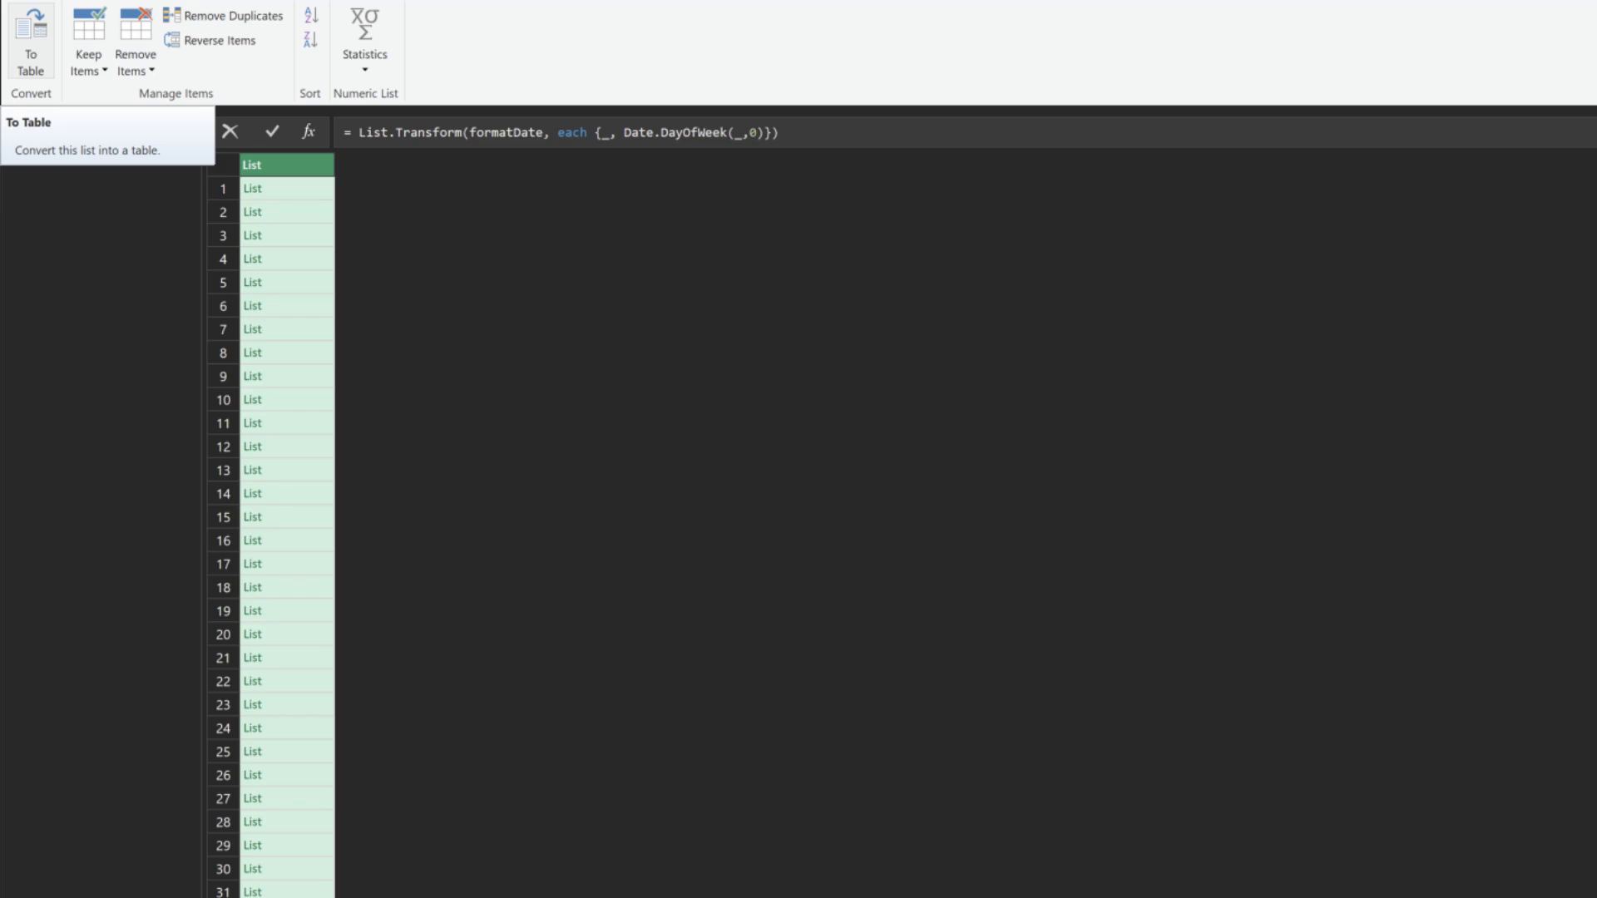
- Convert the list to a table and extract Column1 values joined by commas
left_click(30, 43)
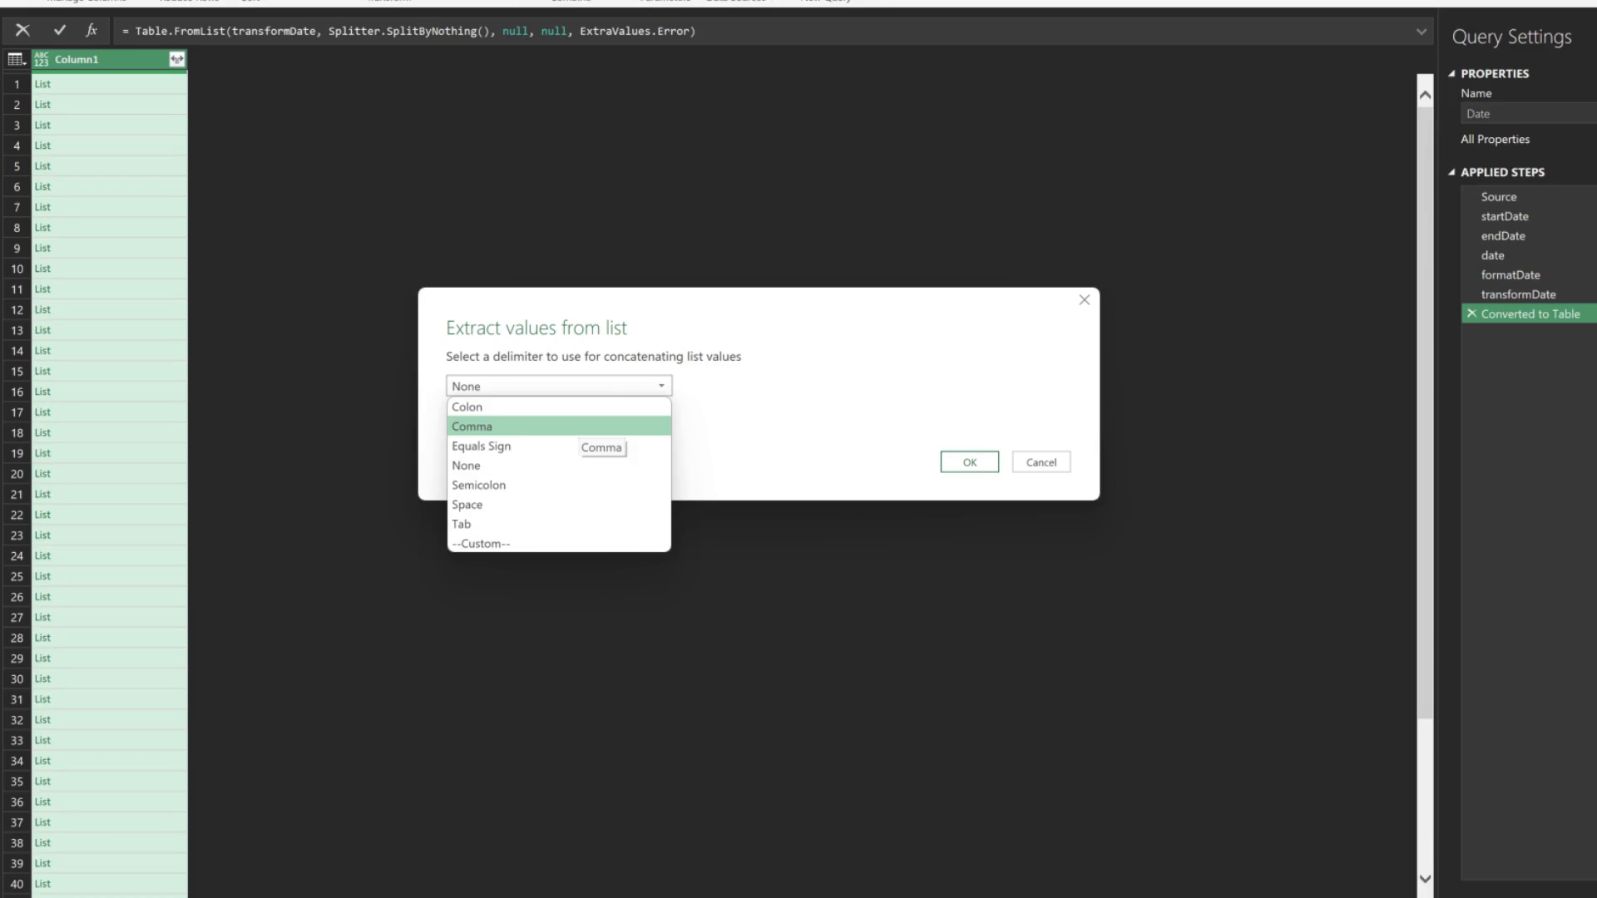
left_click(968, 461)
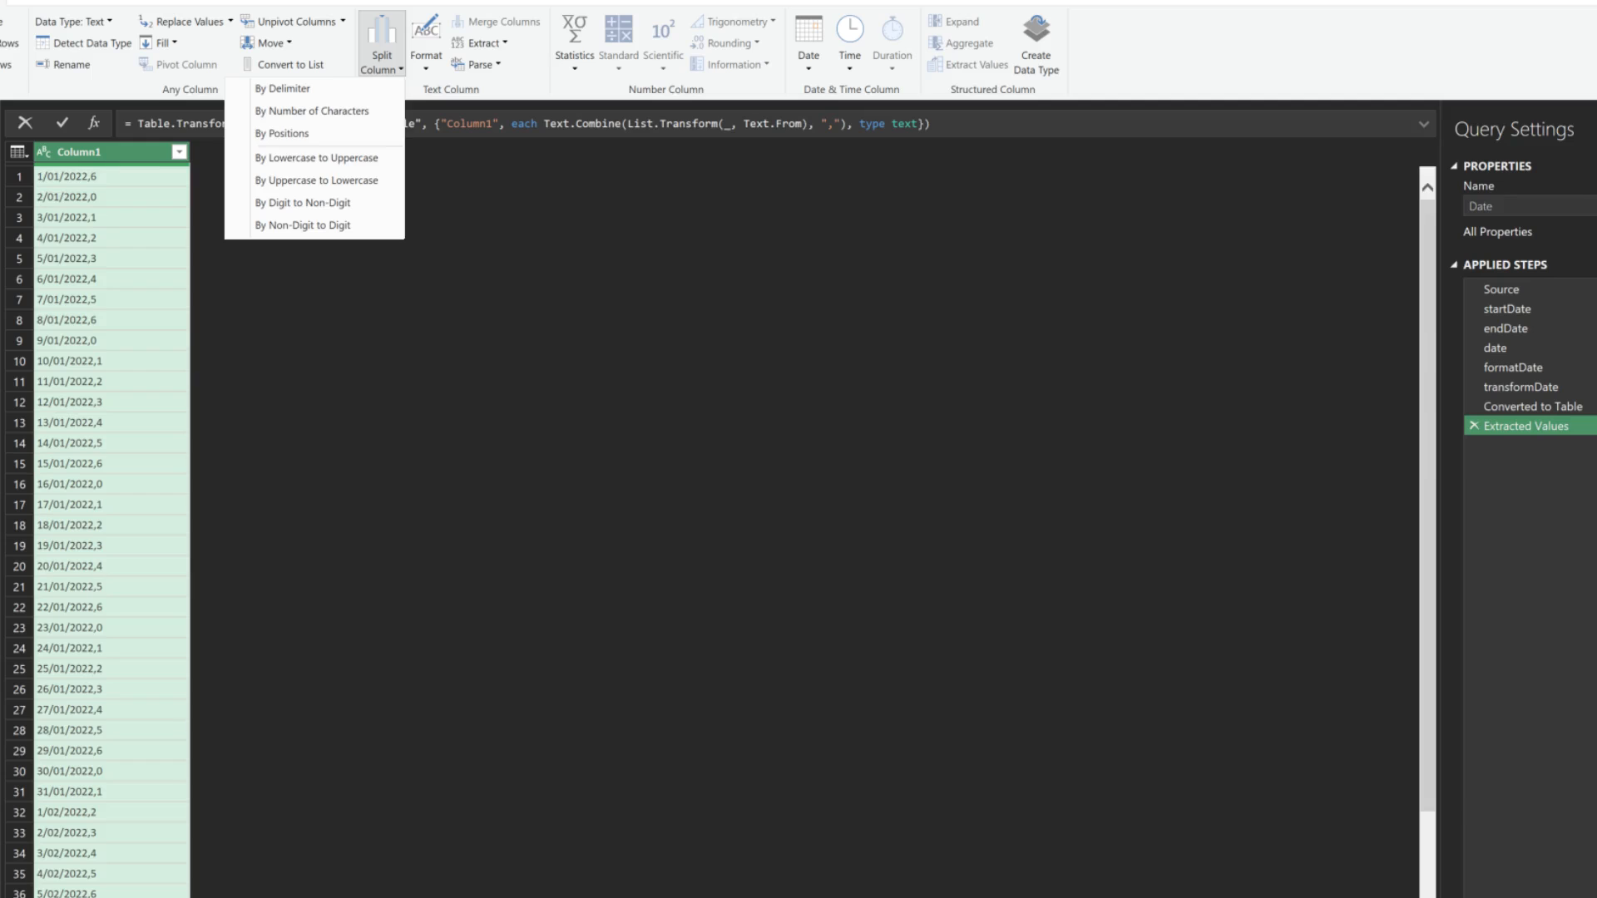
left_click(1522, 366)
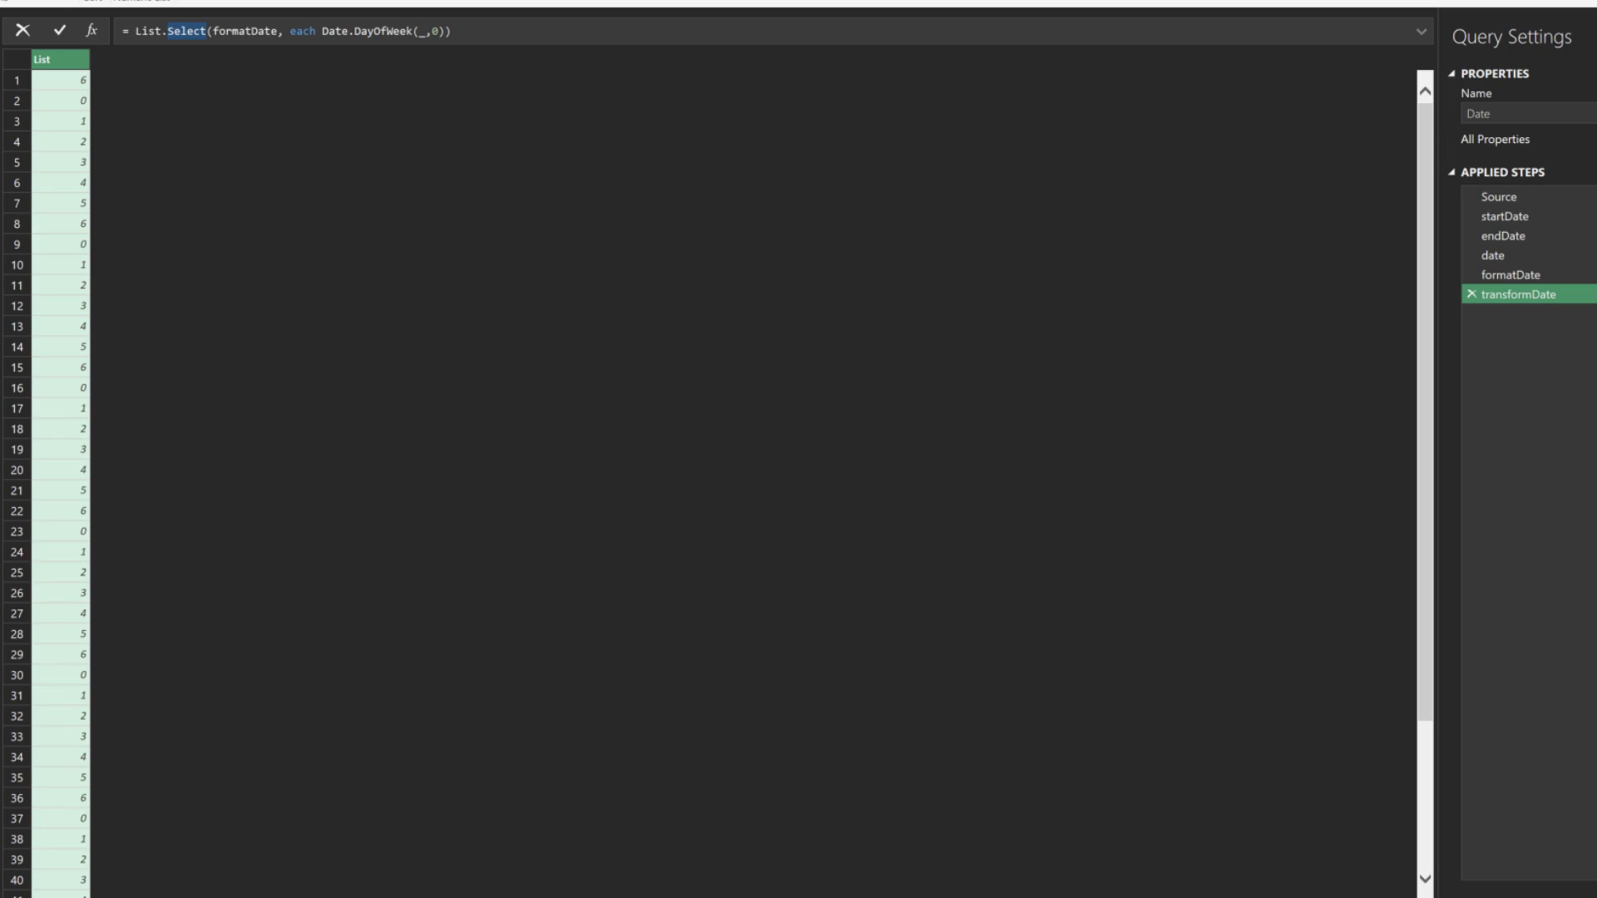
- Filter transformDate to List.Select(formatDate, each Date.DayOfWeek(_,0)=5) and confirm
type("=5")
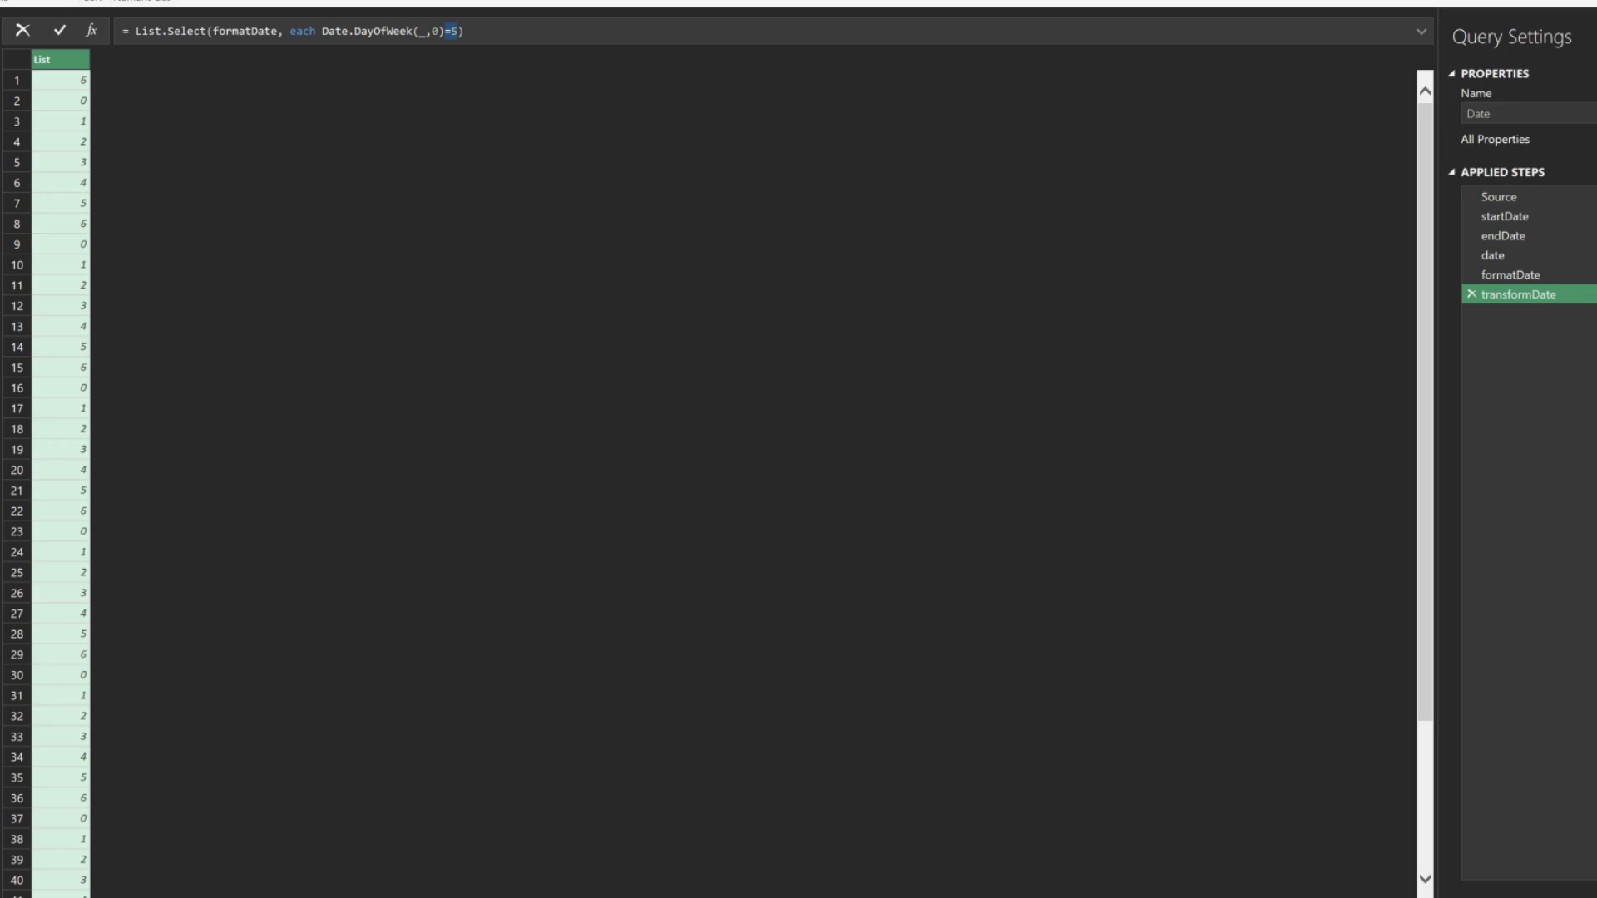
left_click(58, 30)
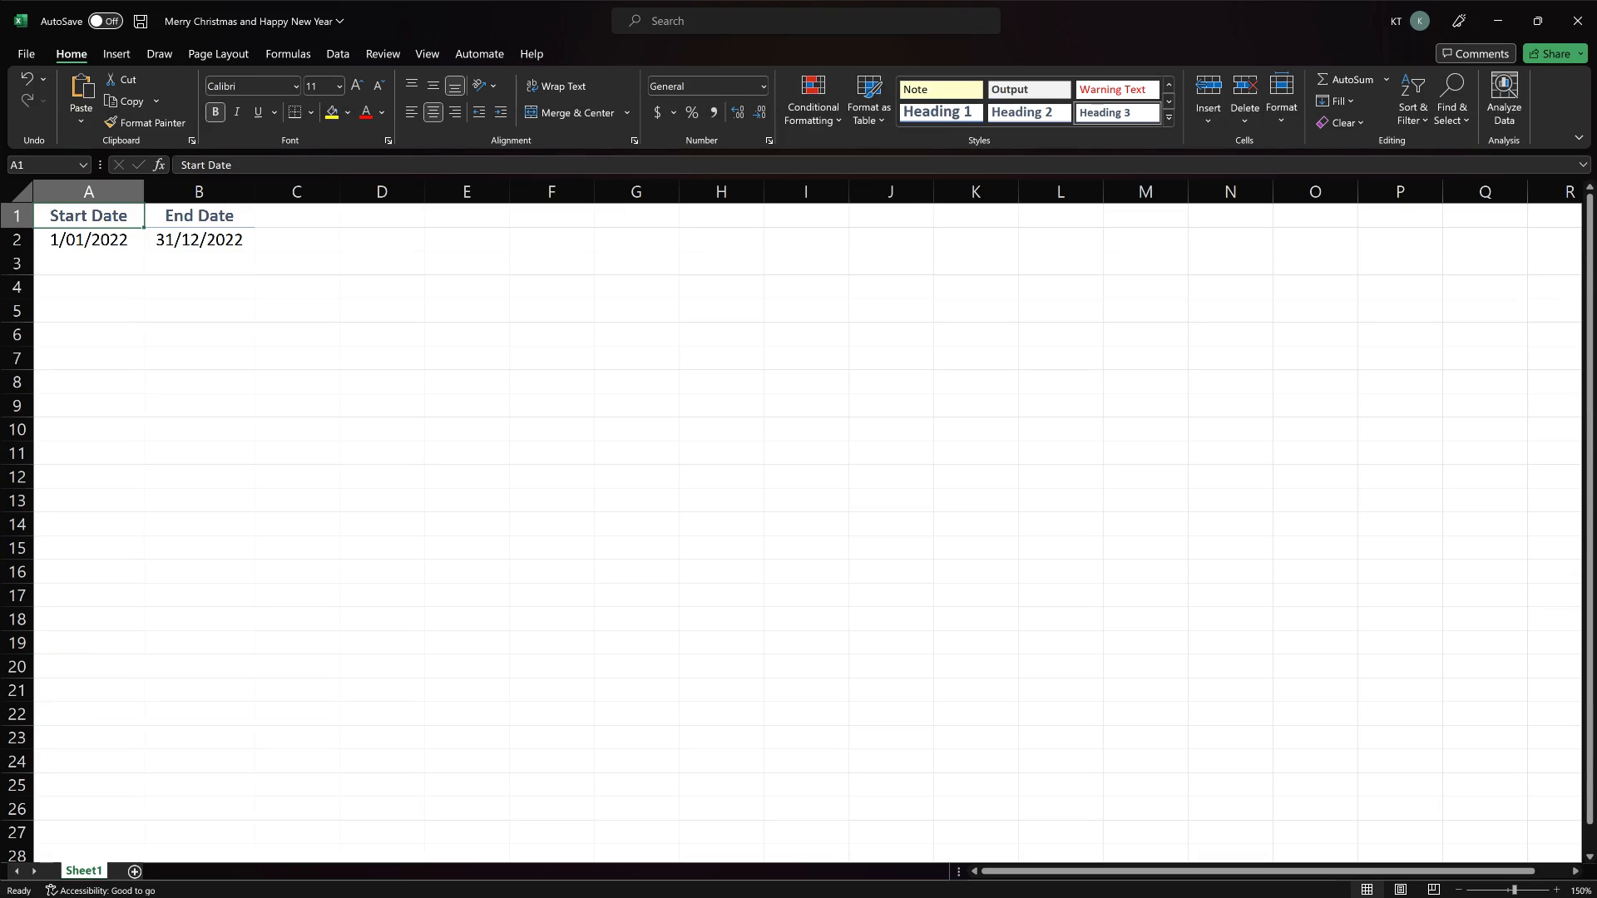
- Enter =SEQUENCE(VALUE(C2)-VALUE(B2),1,B2,1) in A7 to spill daily dates
type("=SEQUENCE(")
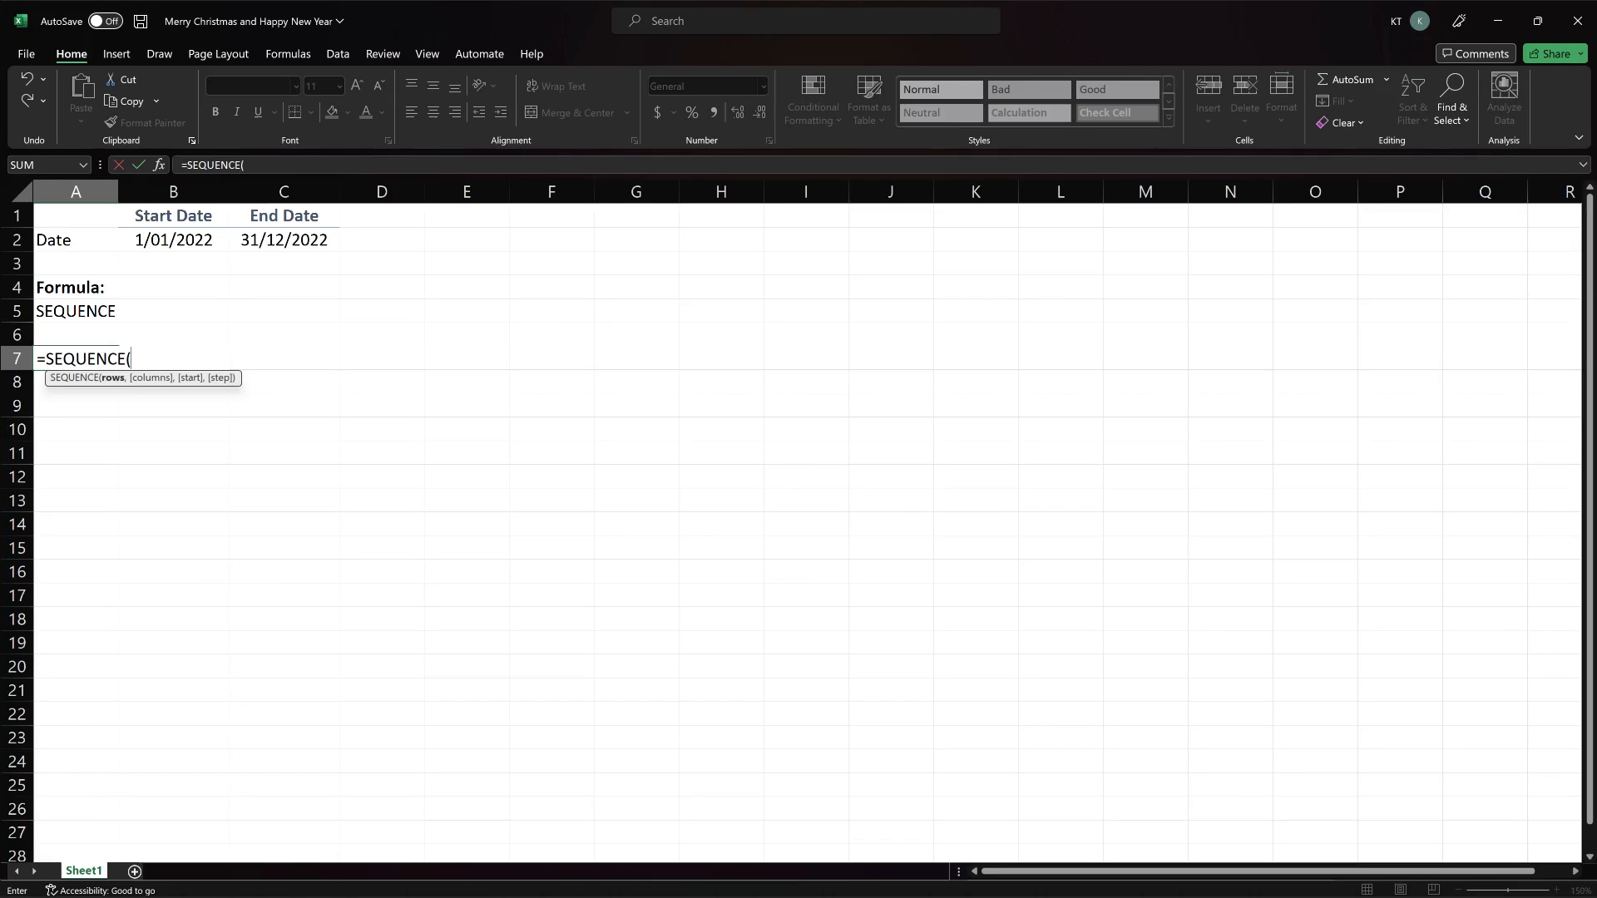
type("VALUE(C2")
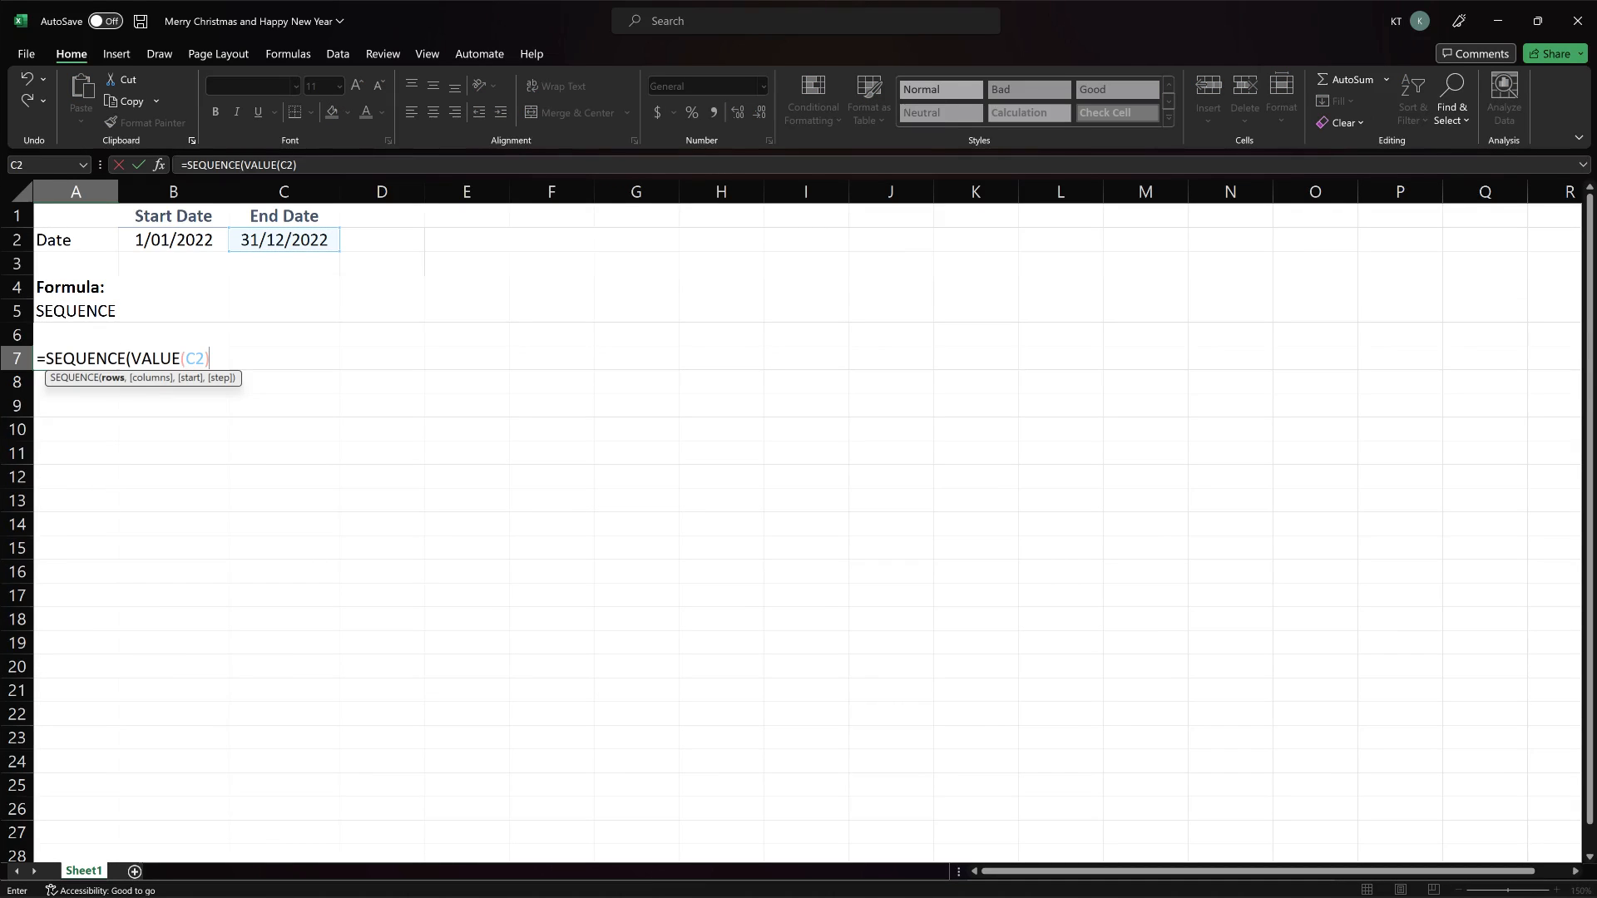
type("-VALUE(B2")
left_click(173, 358)
type("=WEEKDAY(")
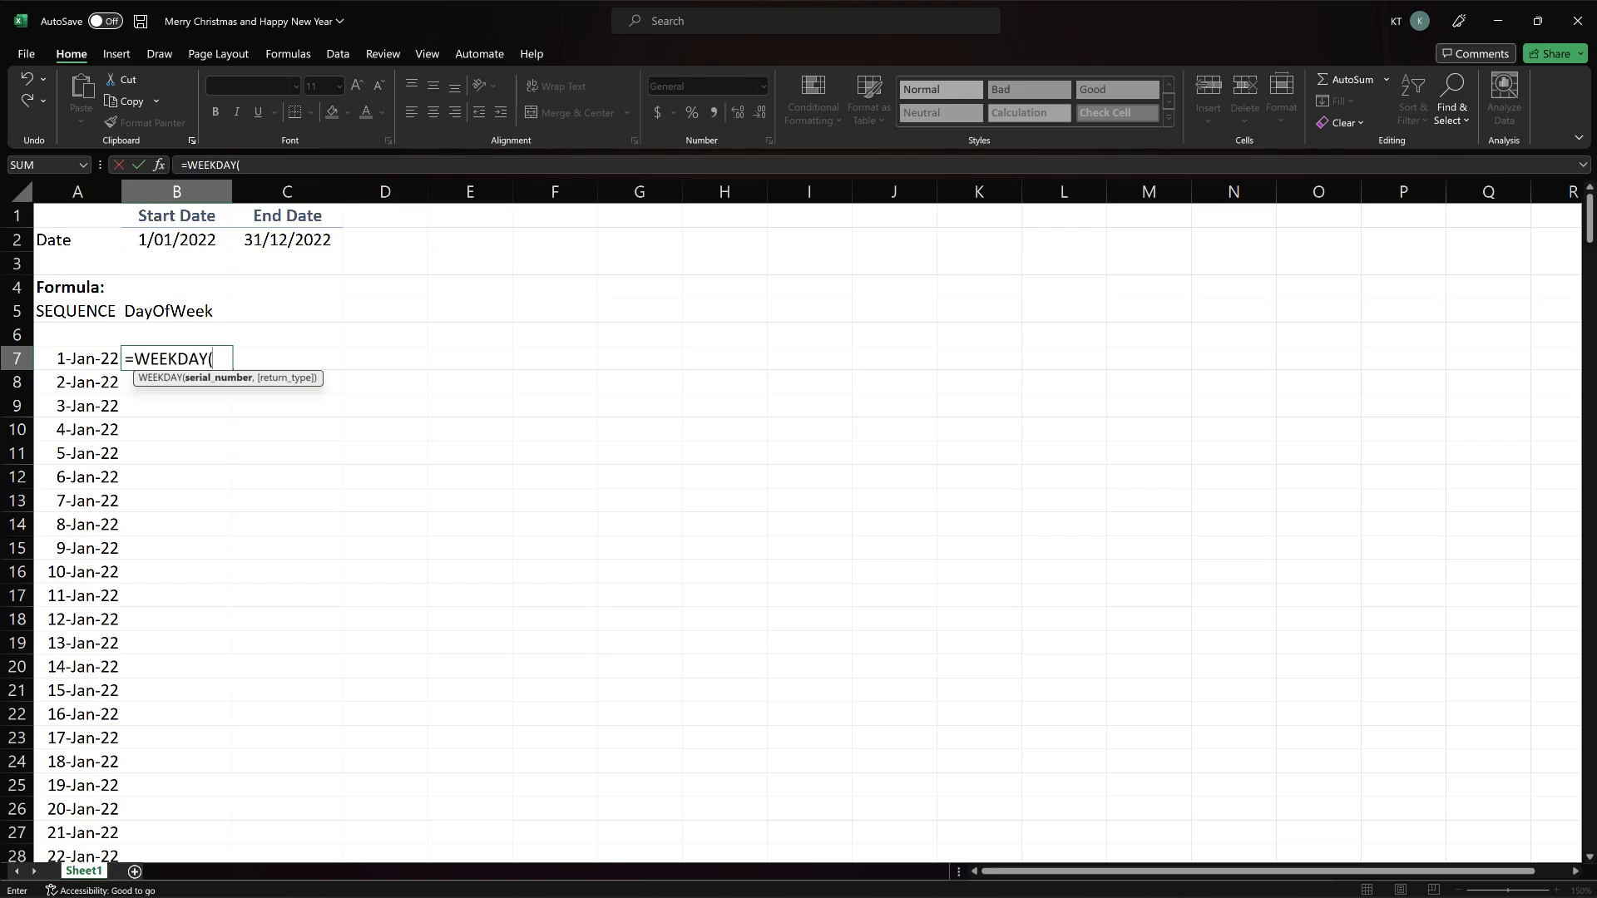
- Enter =WEEKDAY(A7#,2) in B7 to spill weekday numbers
left_click(76, 359)
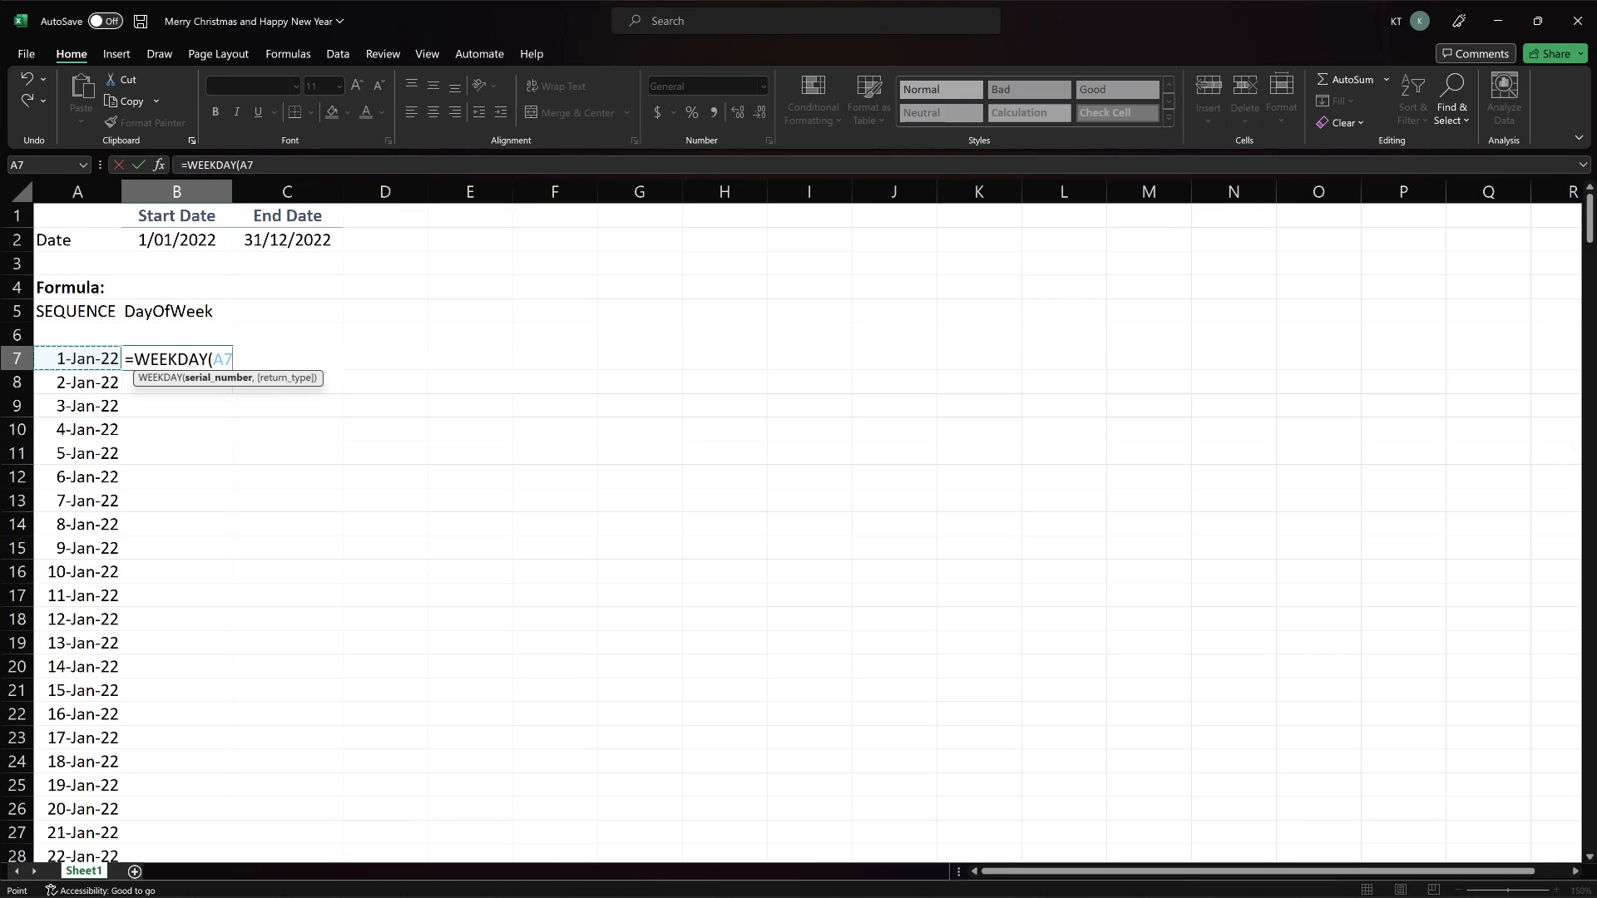
type("#,2")
left_click(384, 358)
type("=FILTER(A7")
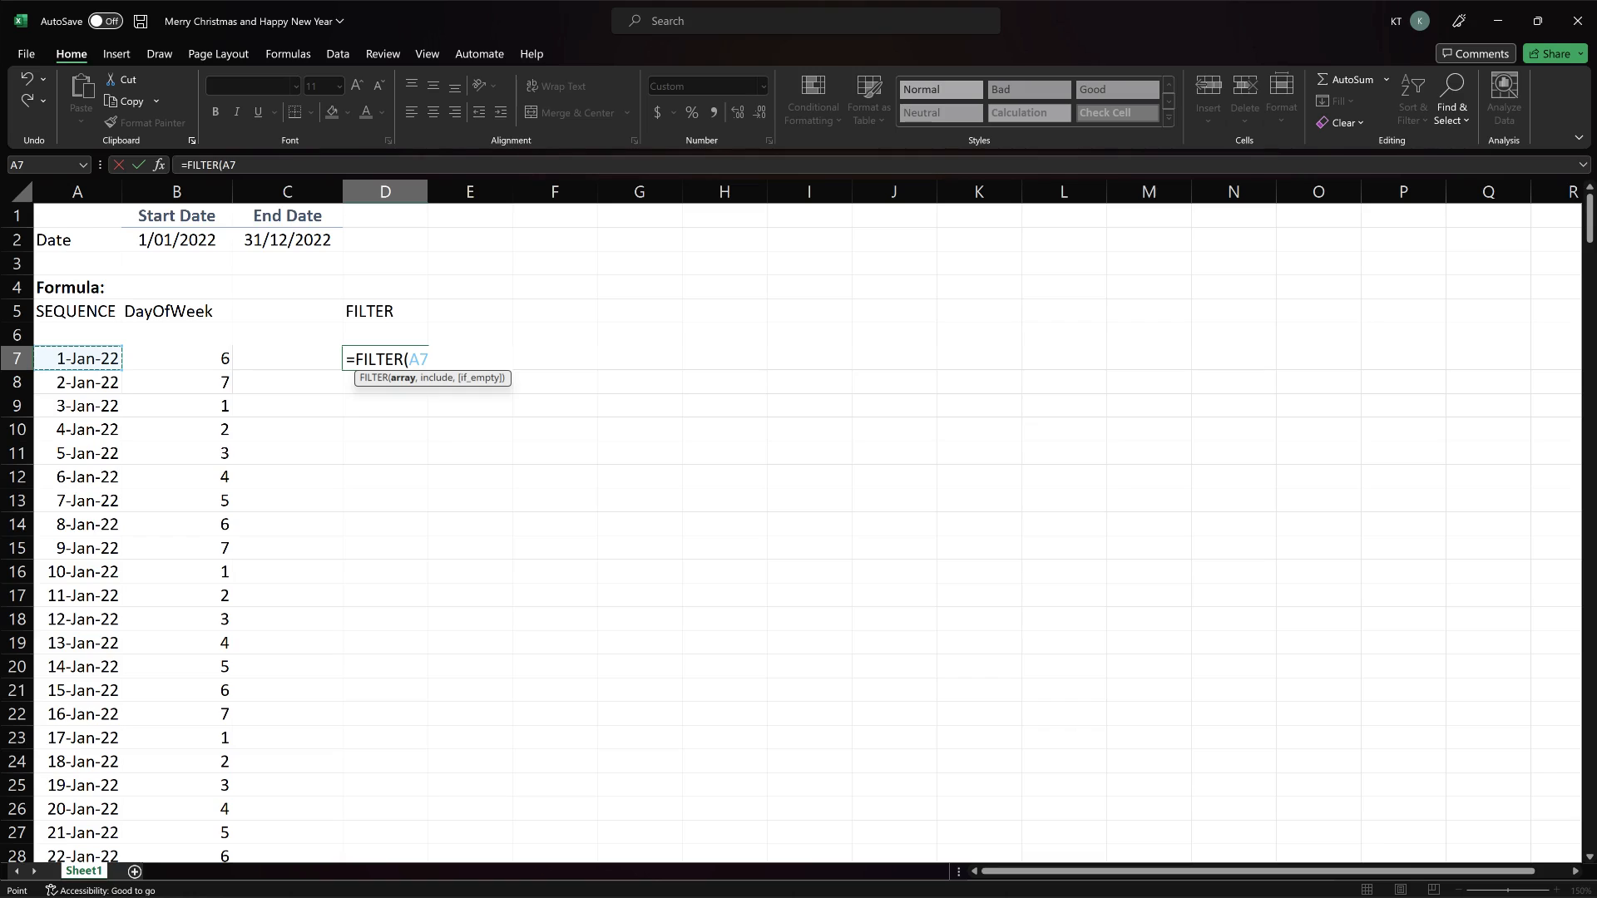
- Enter =FILTER(A7#:B7#,B7#=1) in D7 to list only Mondays
type("#:")
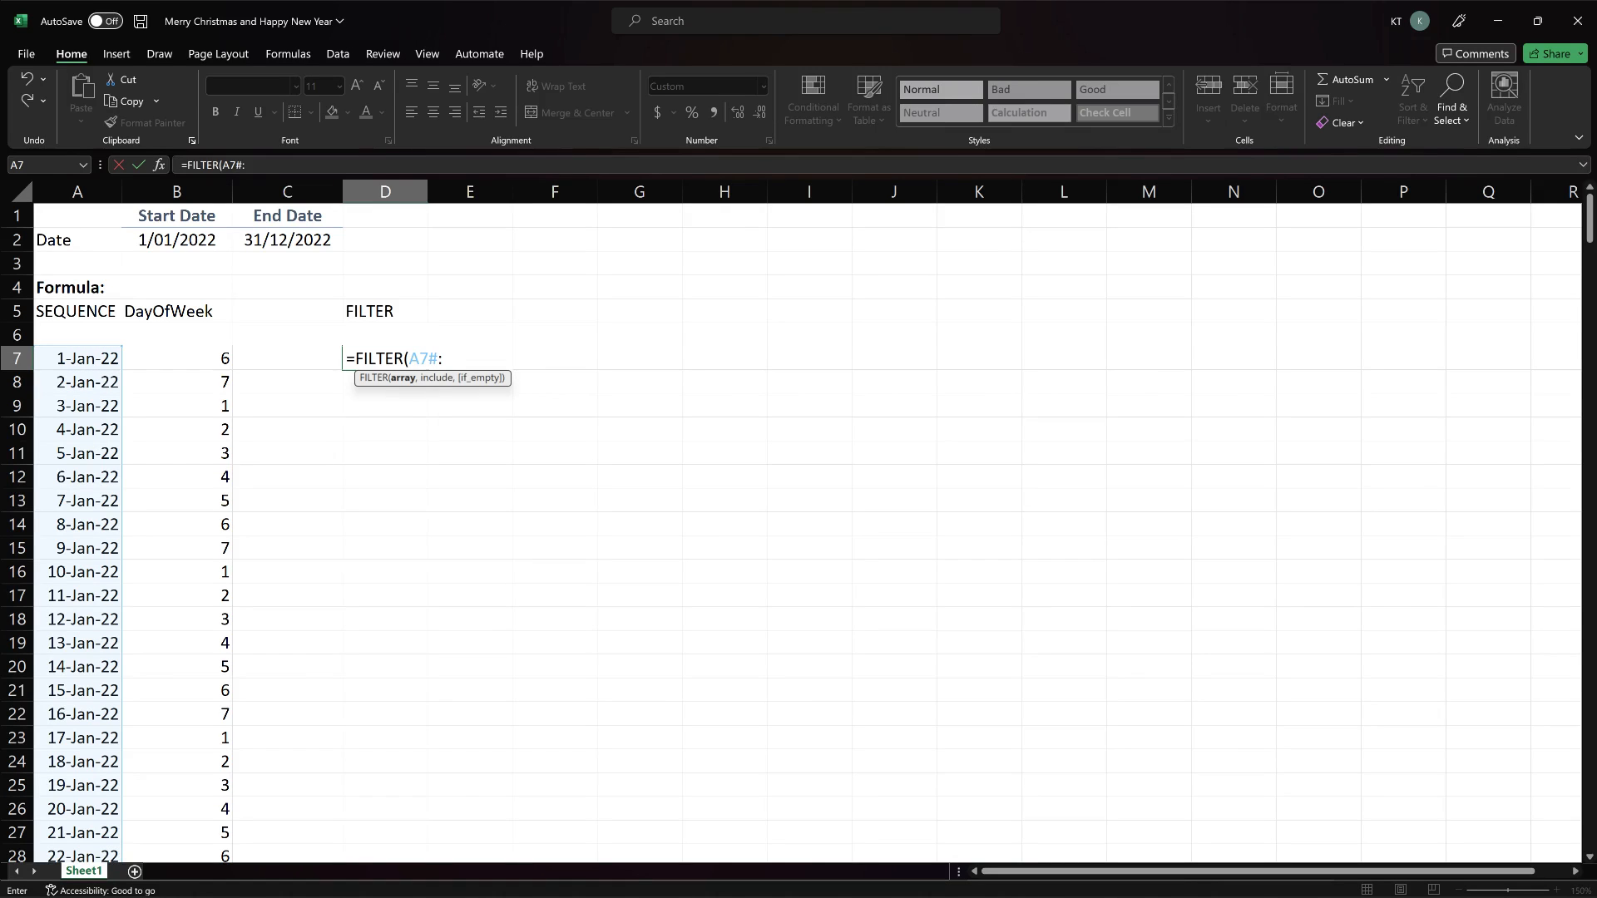
type("B7#,B7")
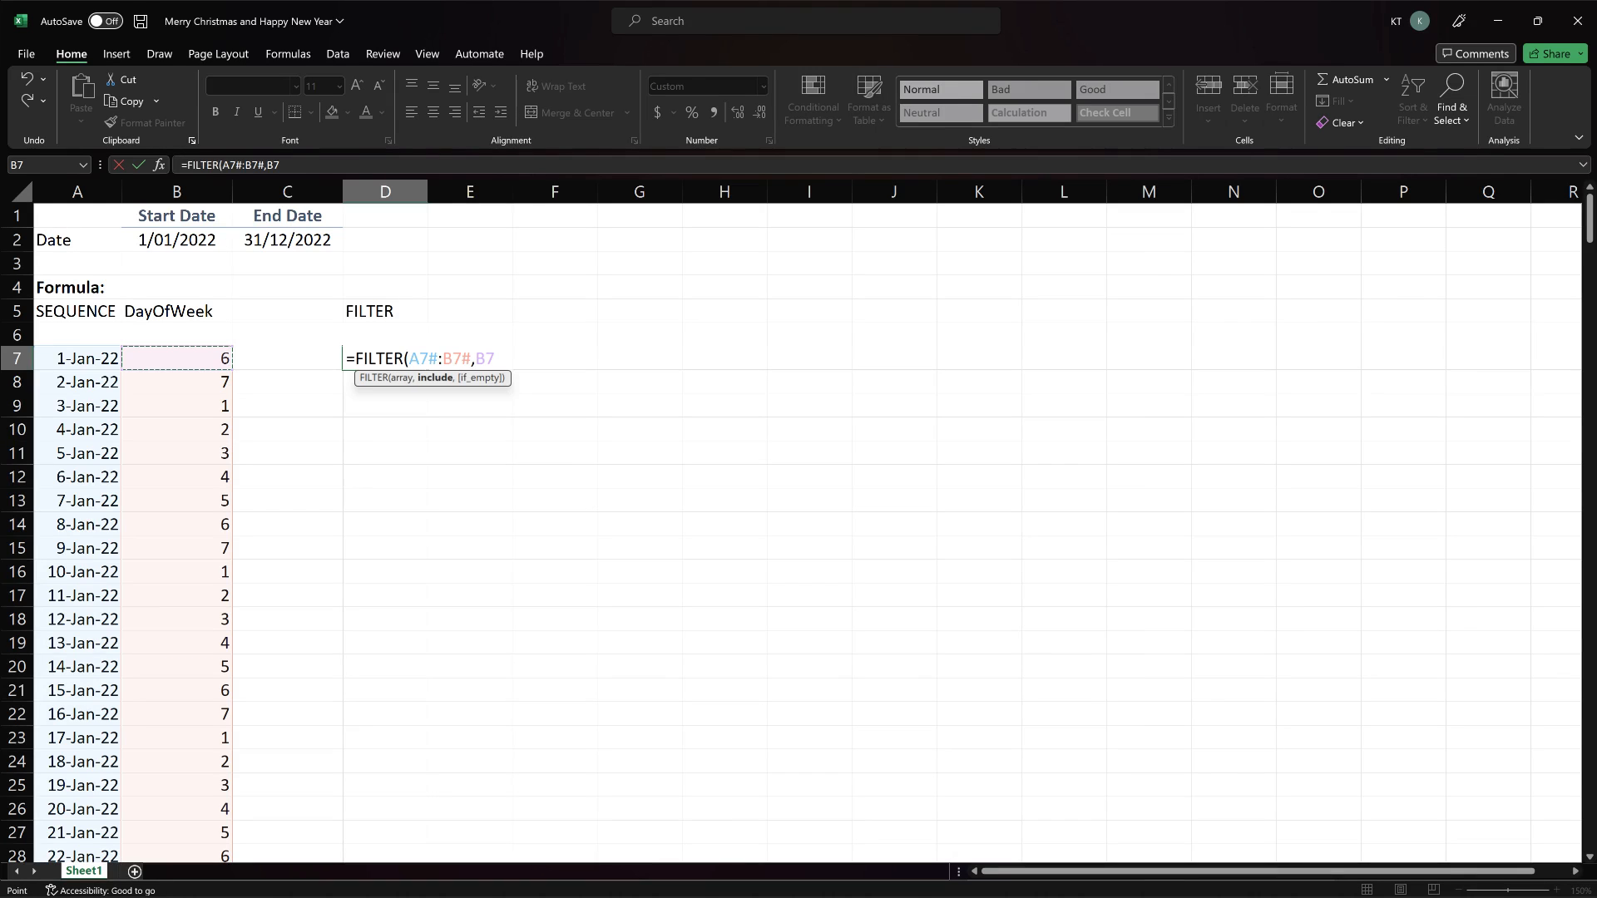
type("#=1)")
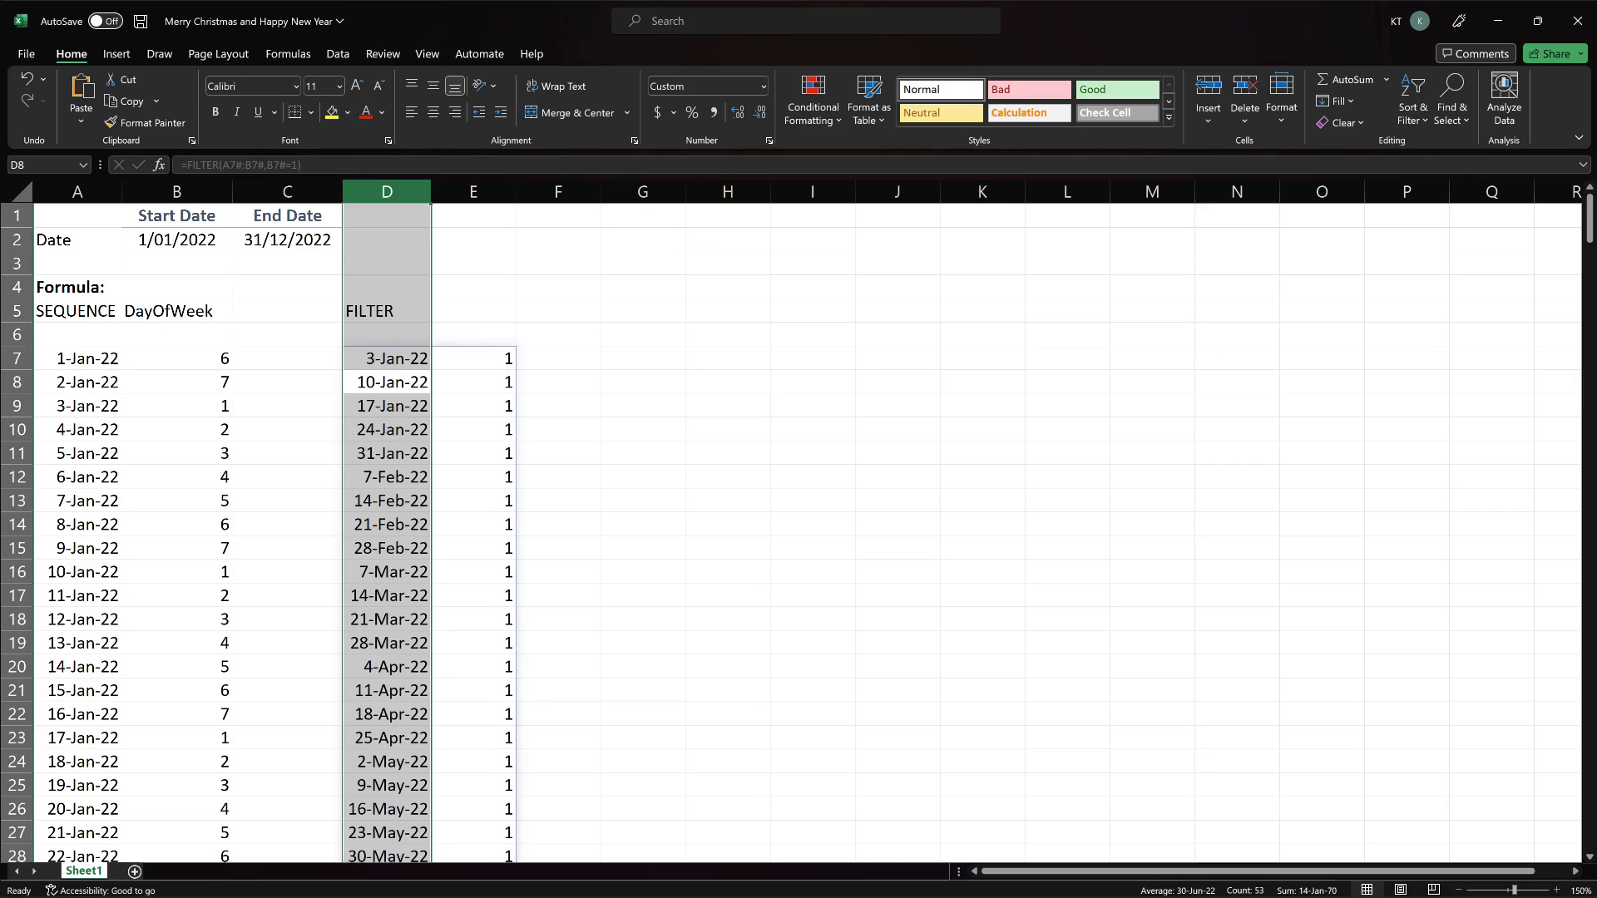
- Pick the spot for the formula-text column and begin =LET( in L7
left_click(643, 311)
type("FORMULATEXT")
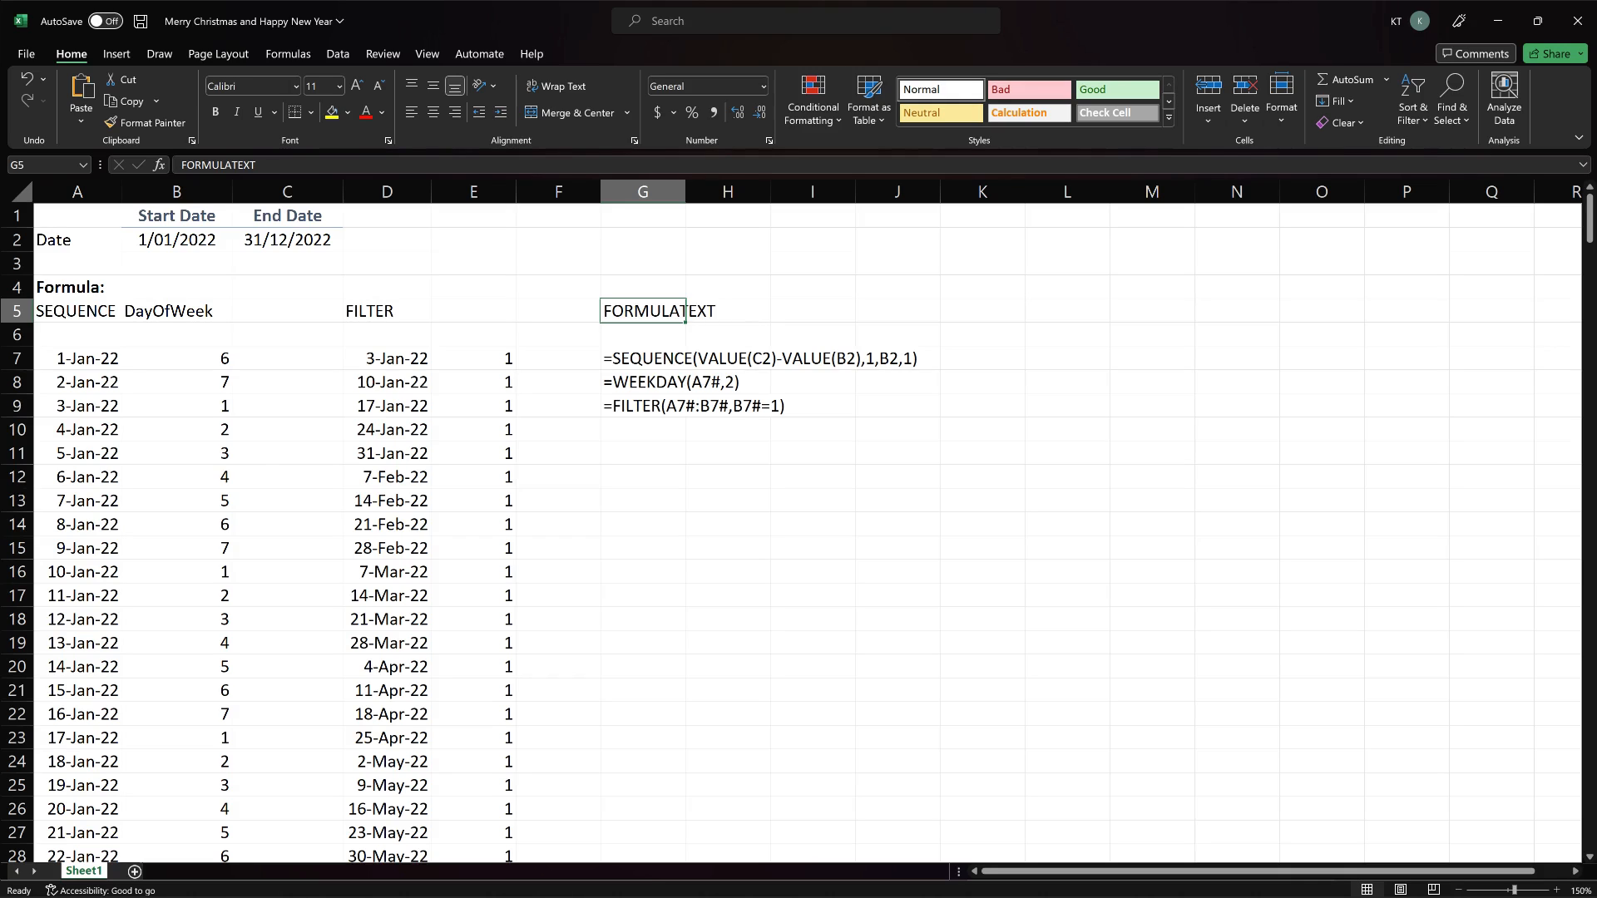
type("=LET(")
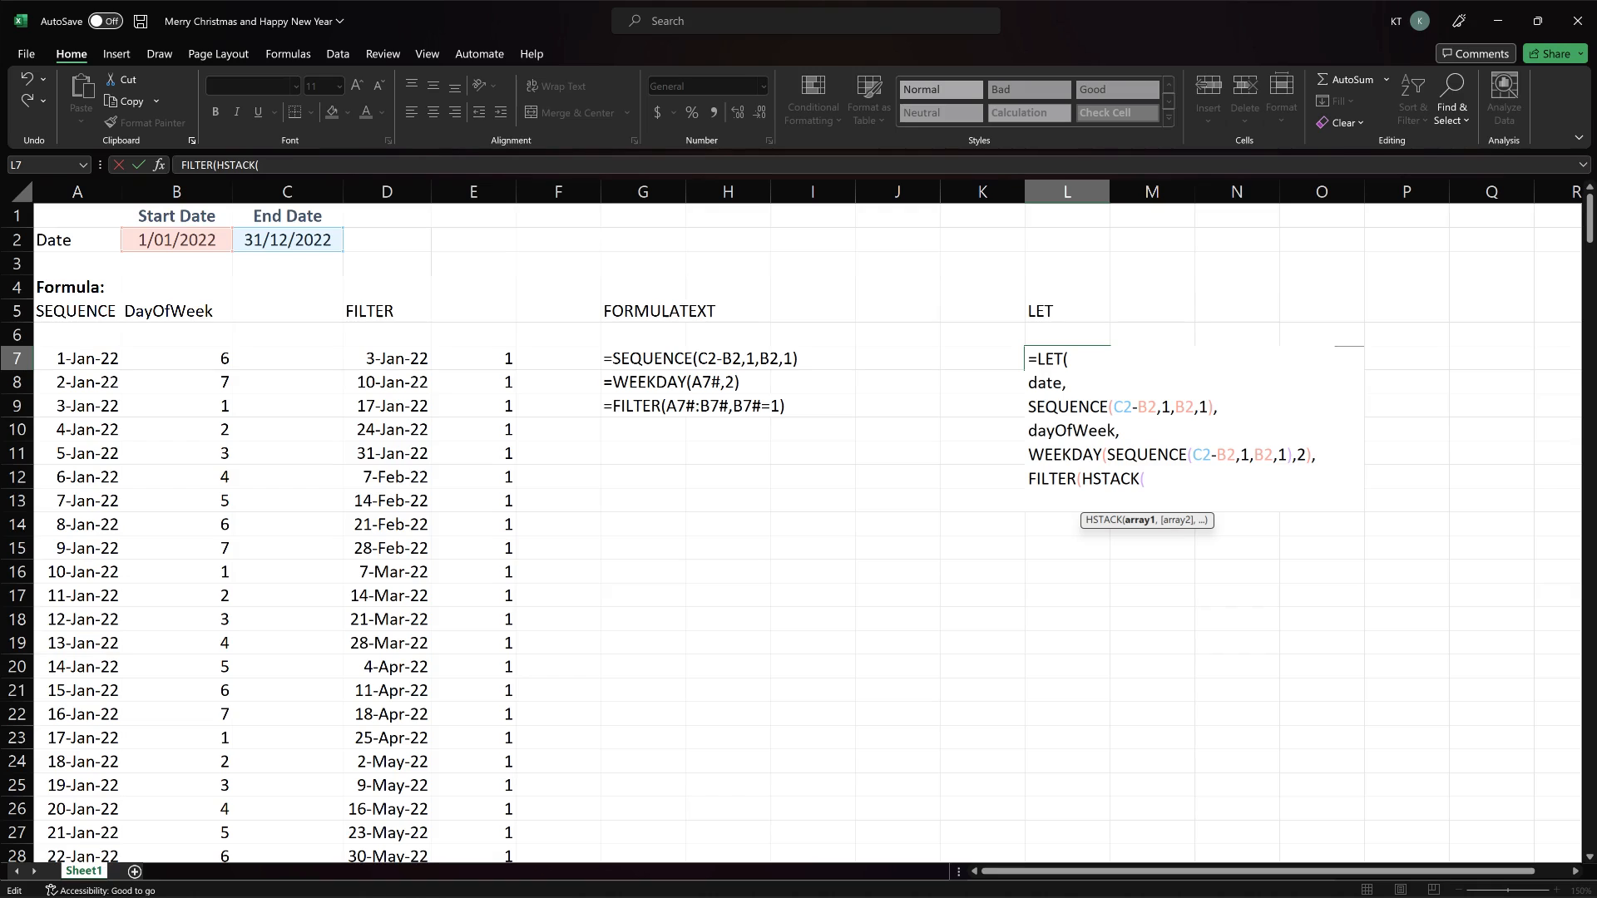
- Extend the LET formula with HSTACK(date,dayOfWeek) and a dayOfWeek= filter condition
type("date,dayOfWeek")
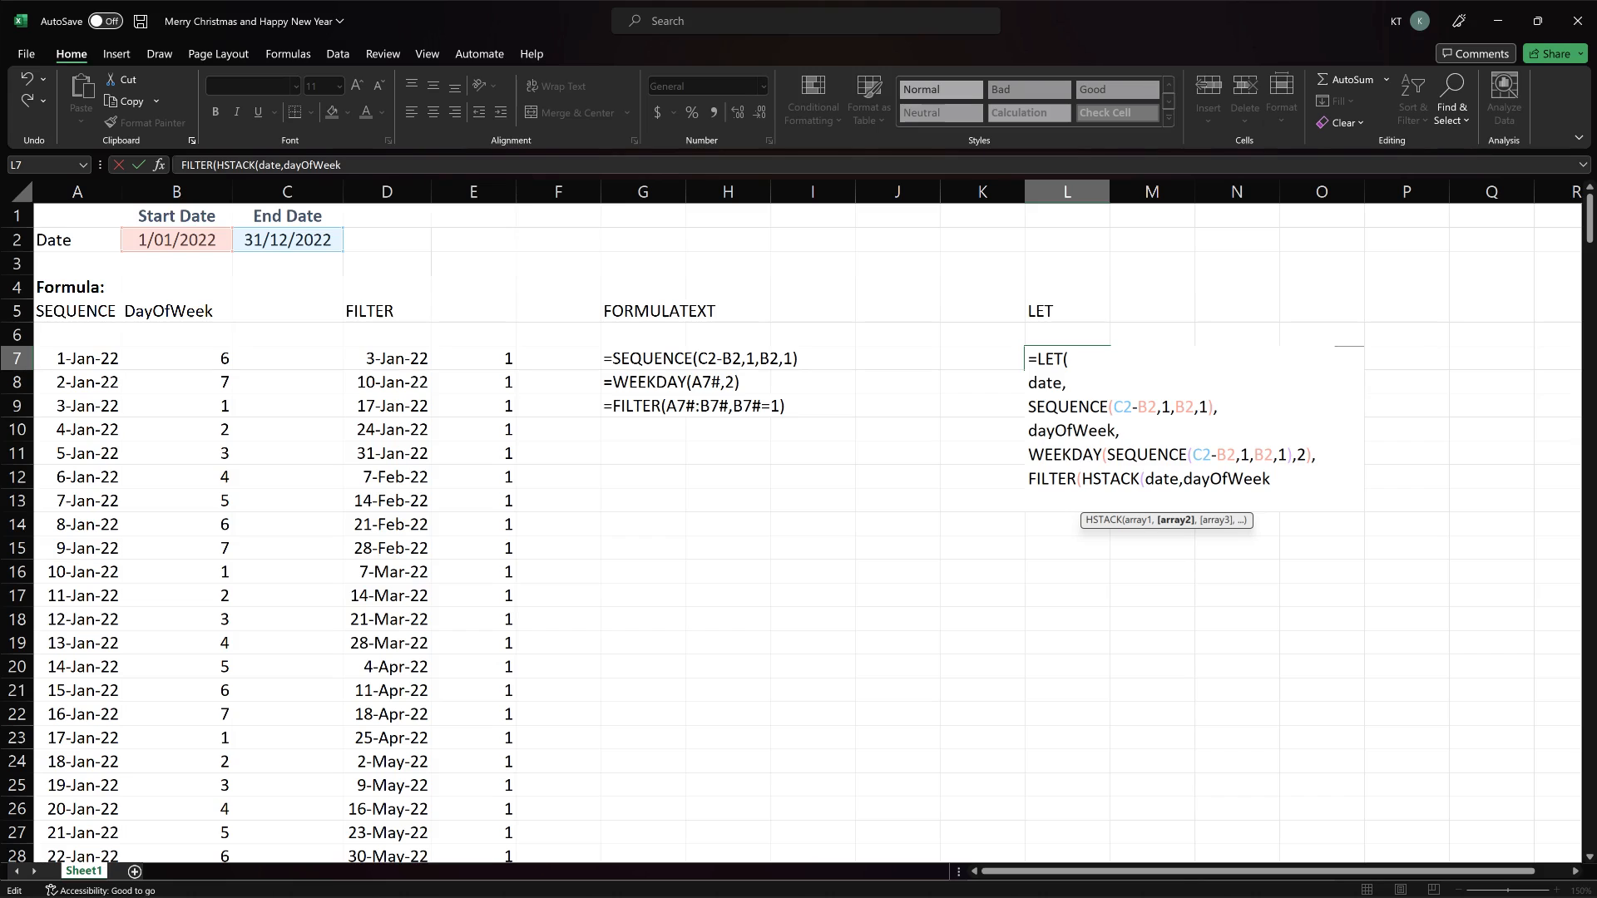
type("),dayOfWeek=")
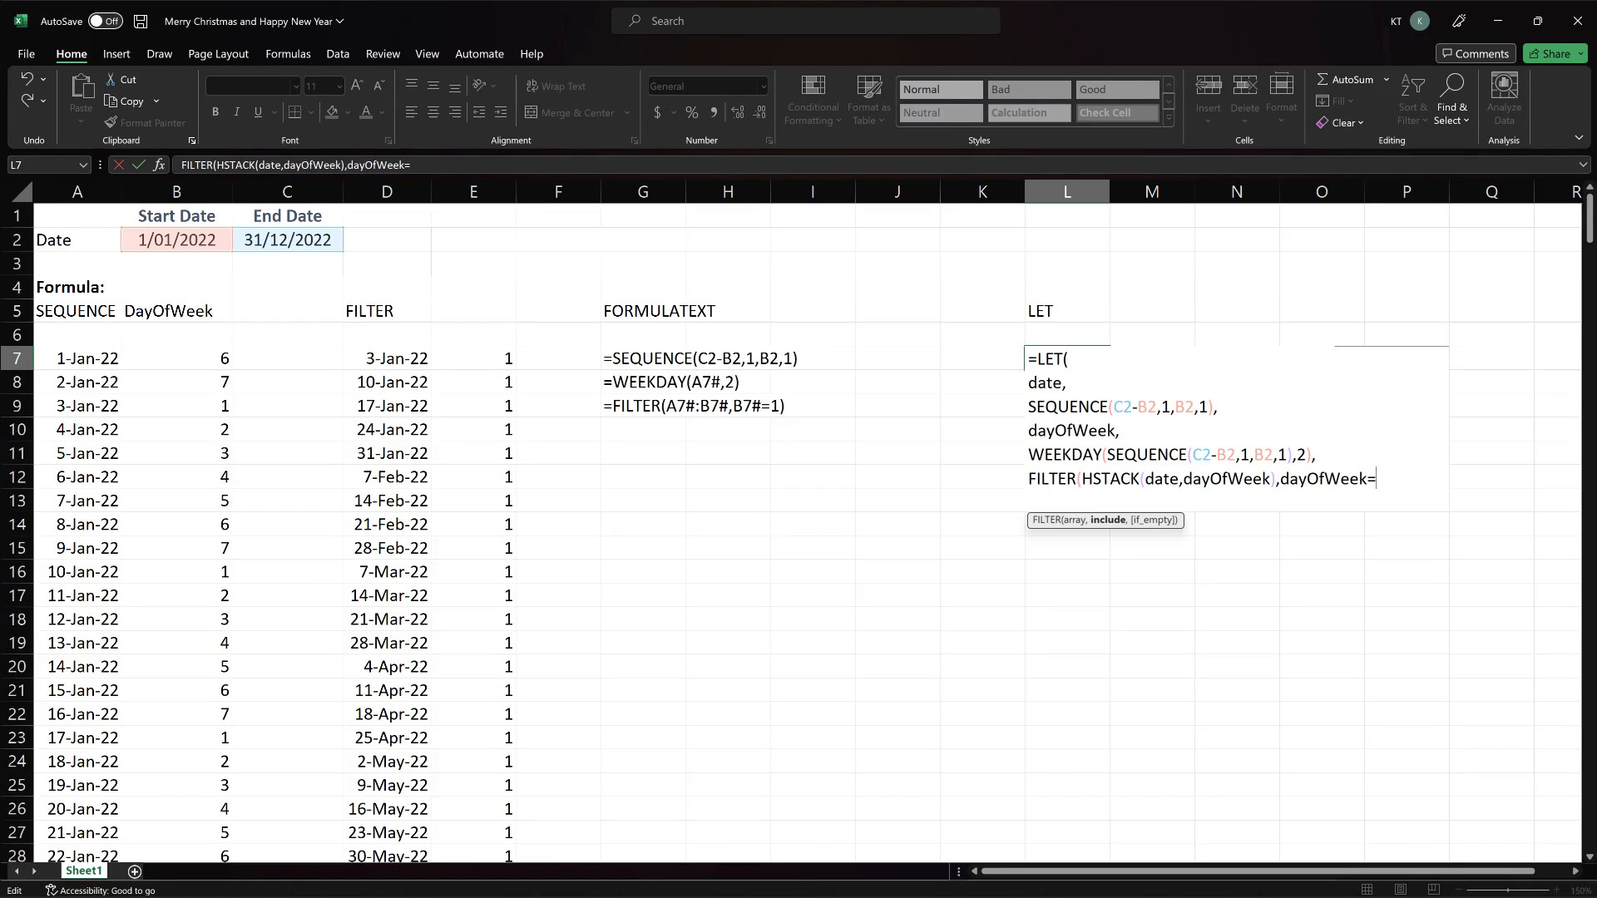